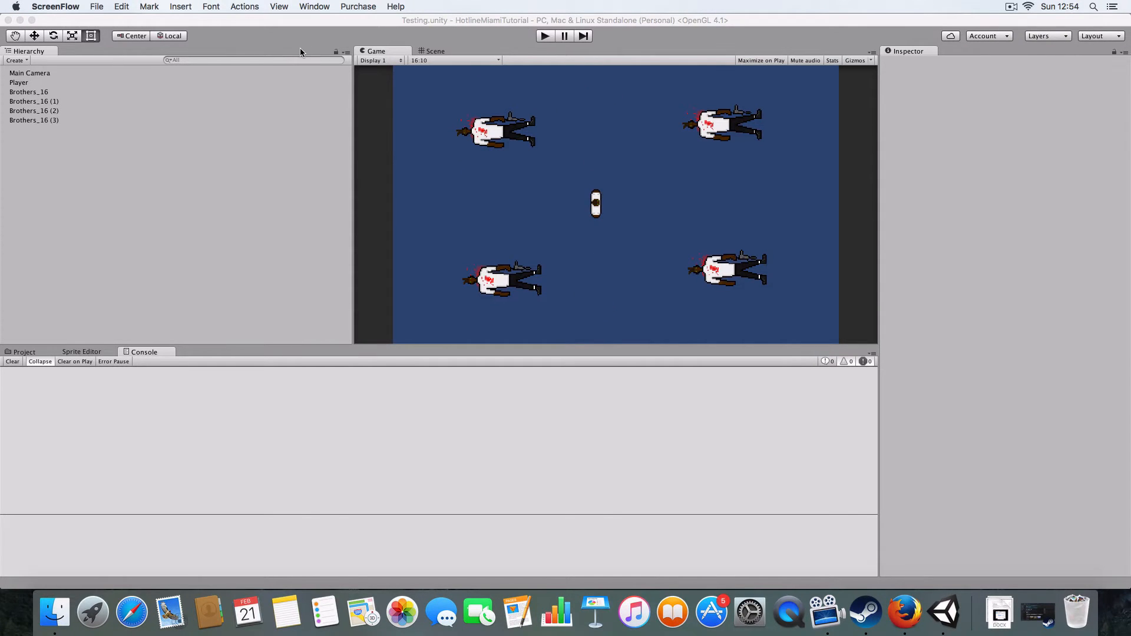
mouse_move(716, 158)
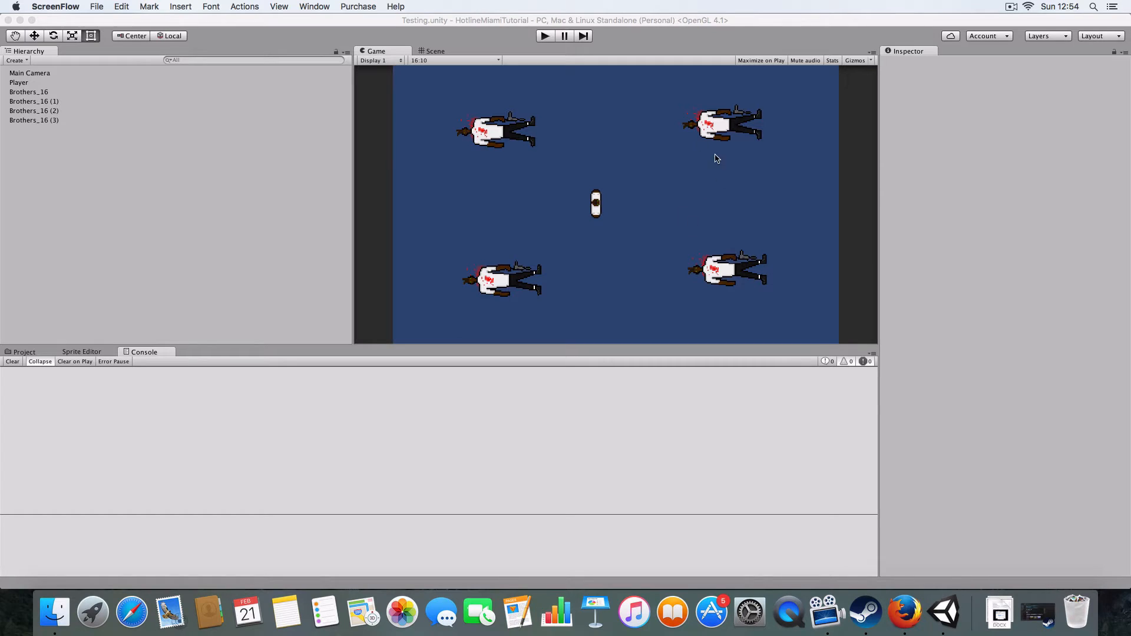
mouse_move(626, 72)
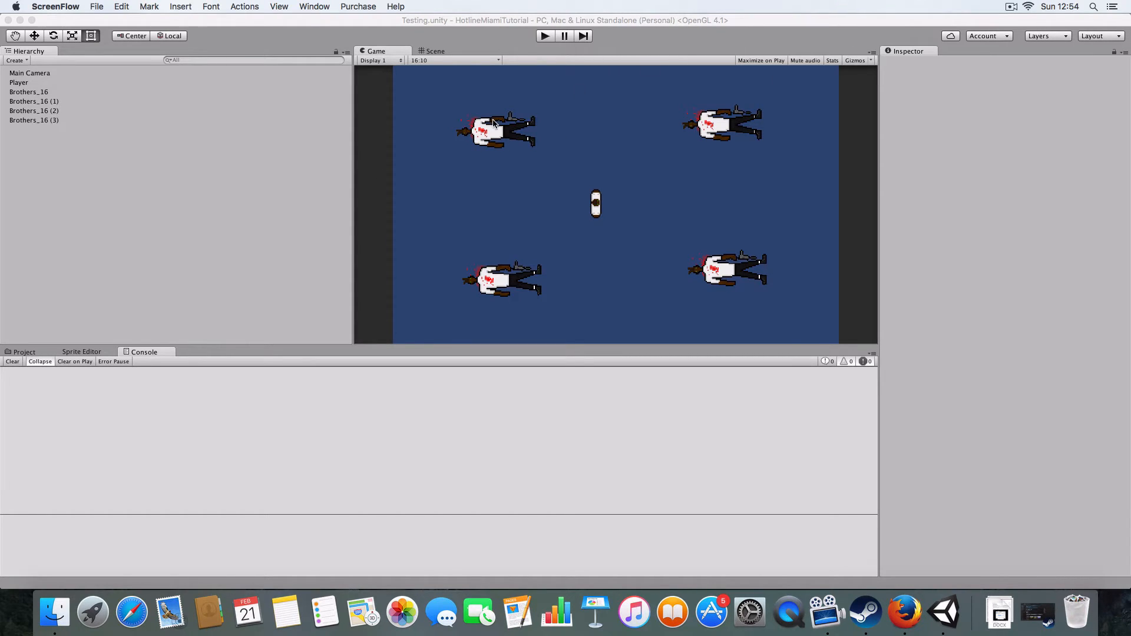
mouse_move(634, 219)
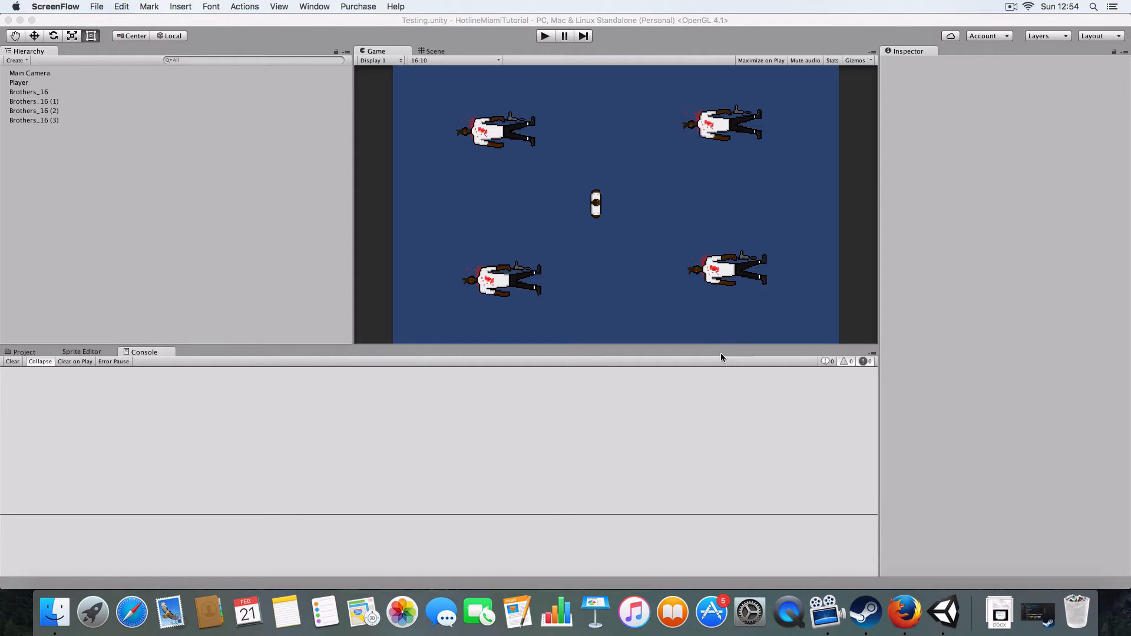
mouse_move(865, 611)
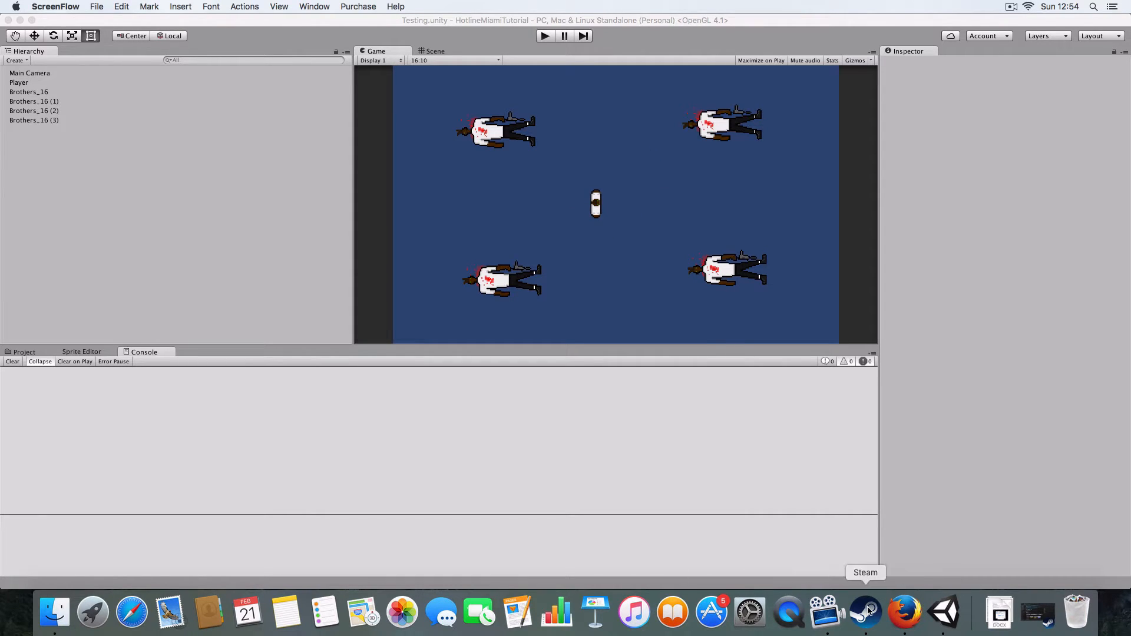
Step: Bring Steam forward and view the Hotline Miami entry in the Library
left_click(864, 613)
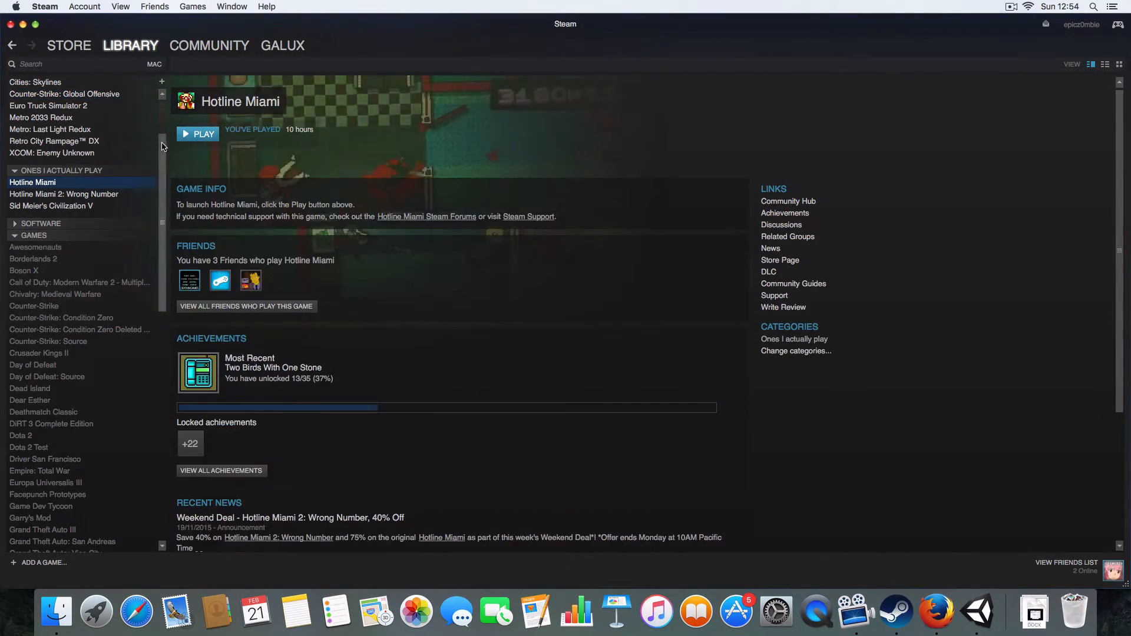
left_click(197, 134)
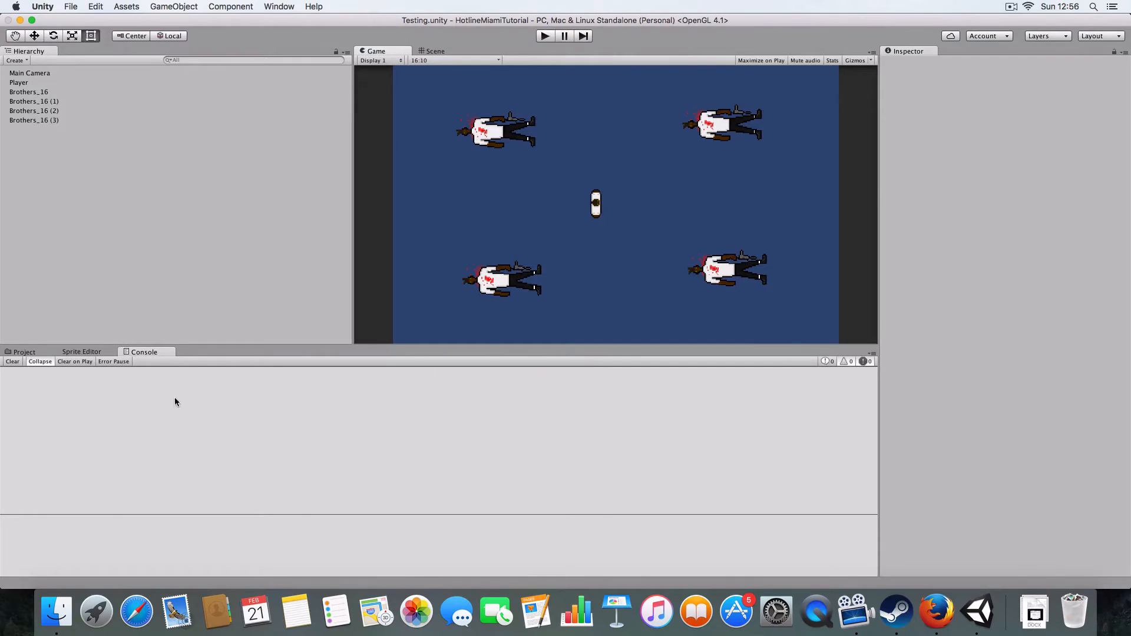
Step: Open the Assets/Scripts folder in MonoDevelop and scroll CameraFollowPlayer down to lookAhead
left_click(24, 352)
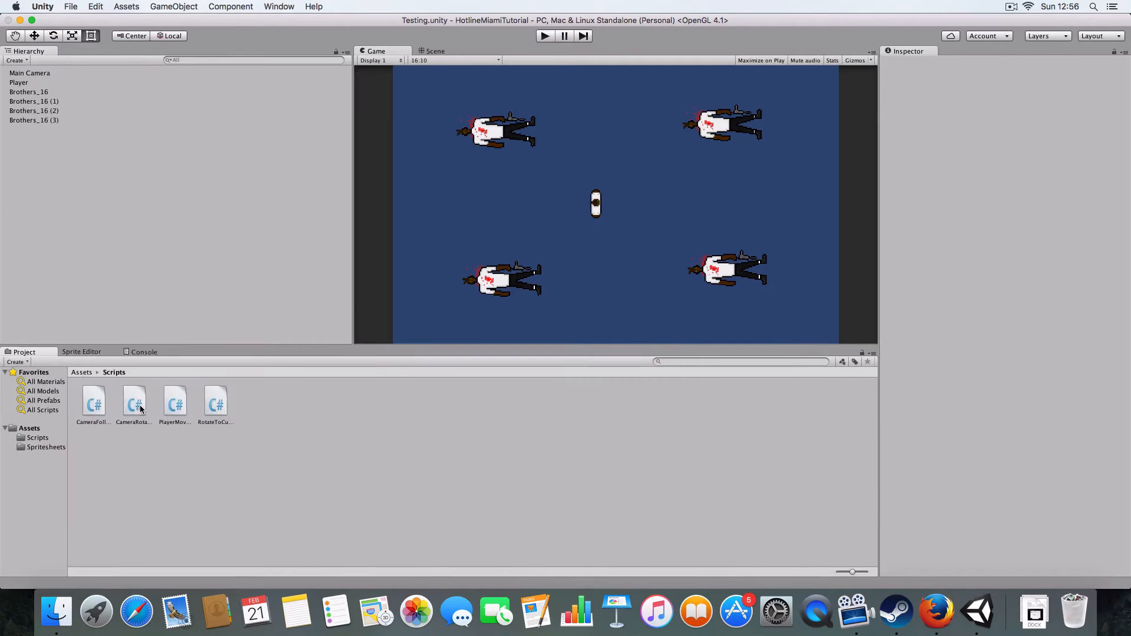
left_click(134, 400)
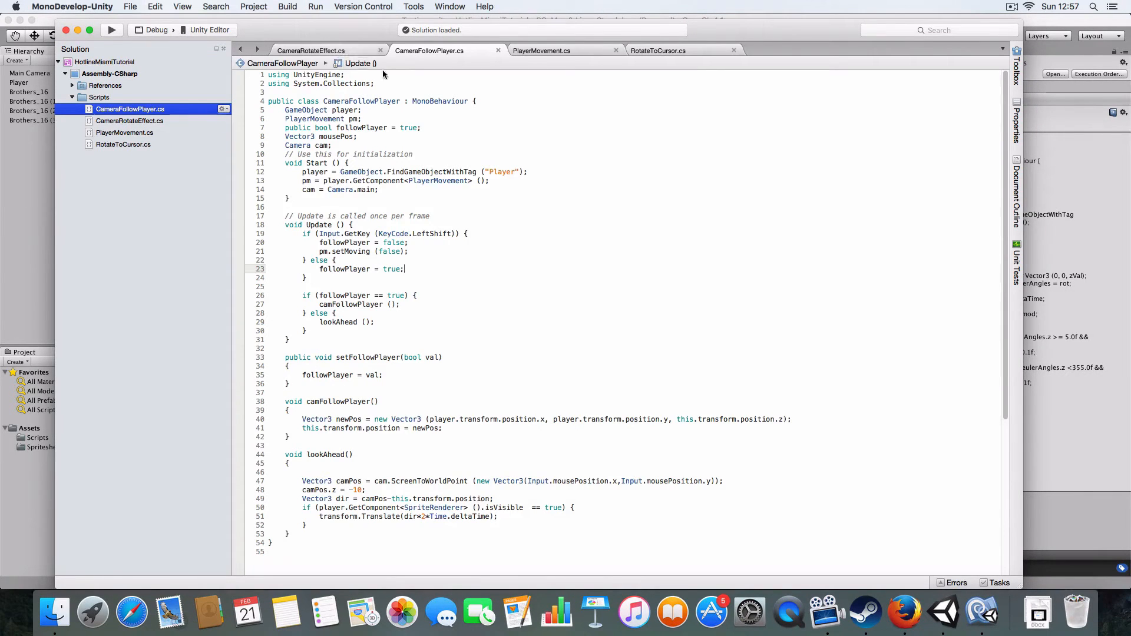
scroll("down", 3)
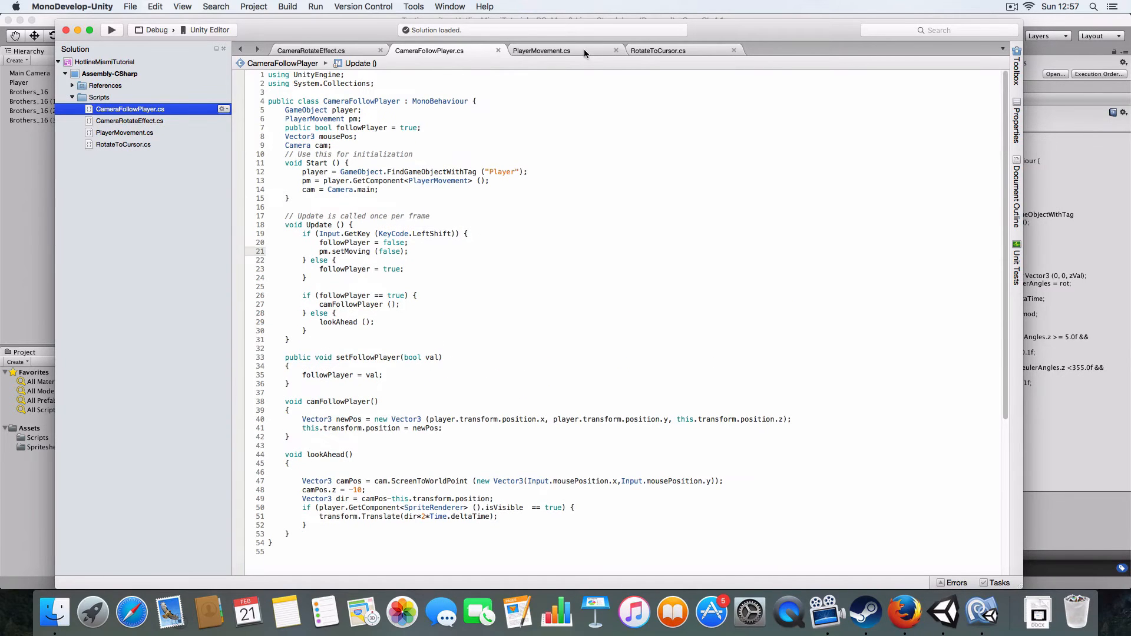
Step: Show PlayerMovement.cs, pointing out the movementCheck call in Update and the movementCheck function
left_click(541, 51)
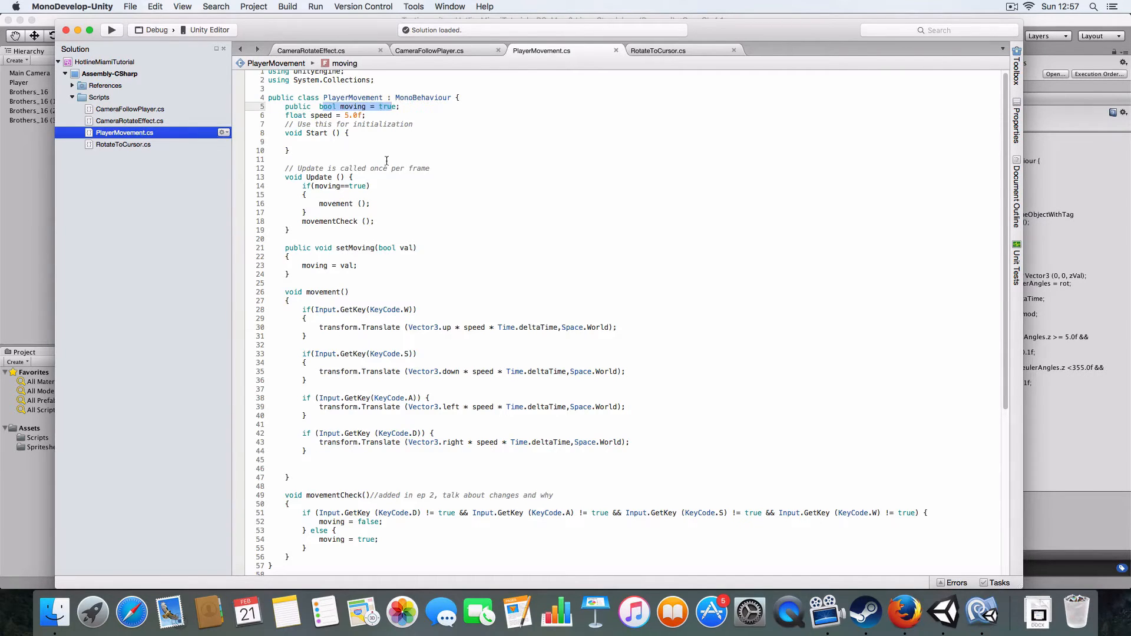
left_click(375, 221)
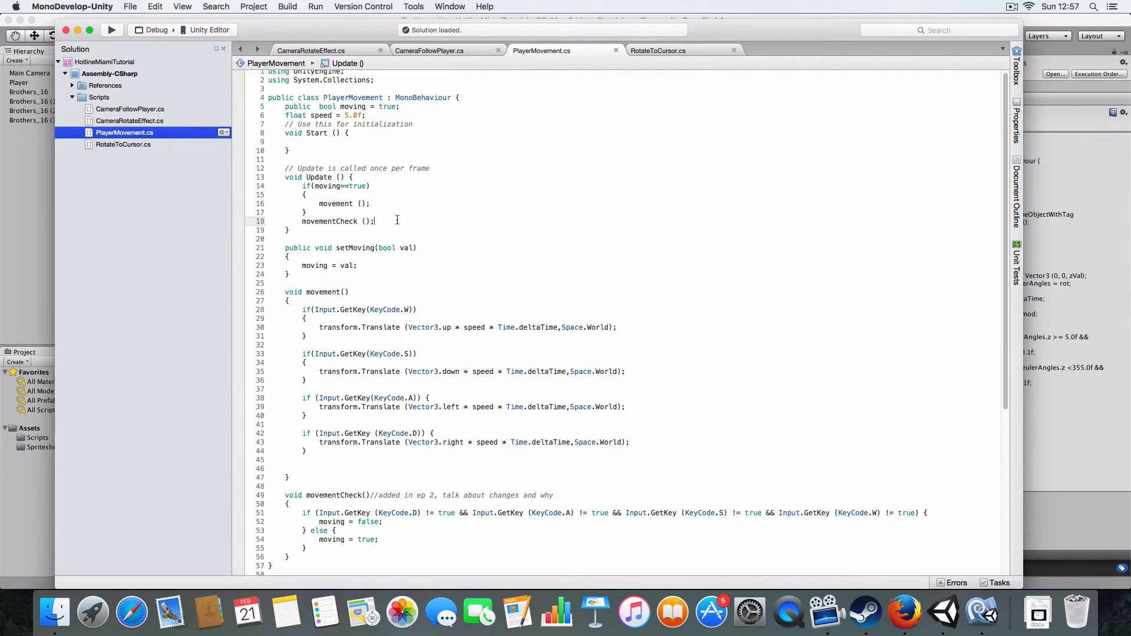
scroll("down", 3)
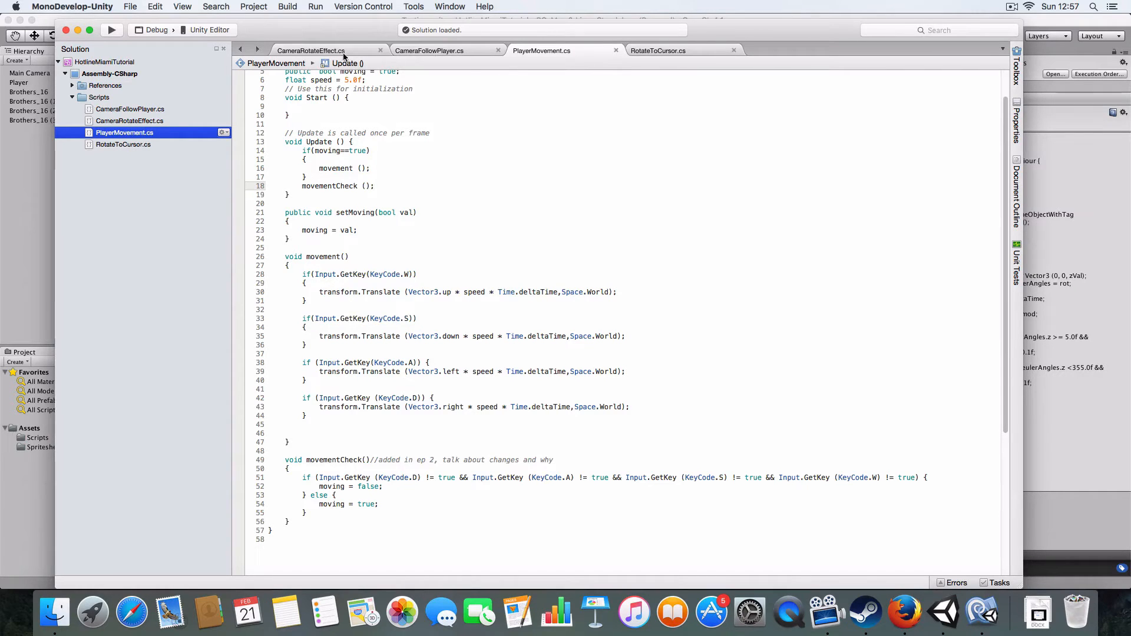
Step: Return to CameraFollowPlayer.cs and scroll down to its lookAhead() function
left_click(428, 50)
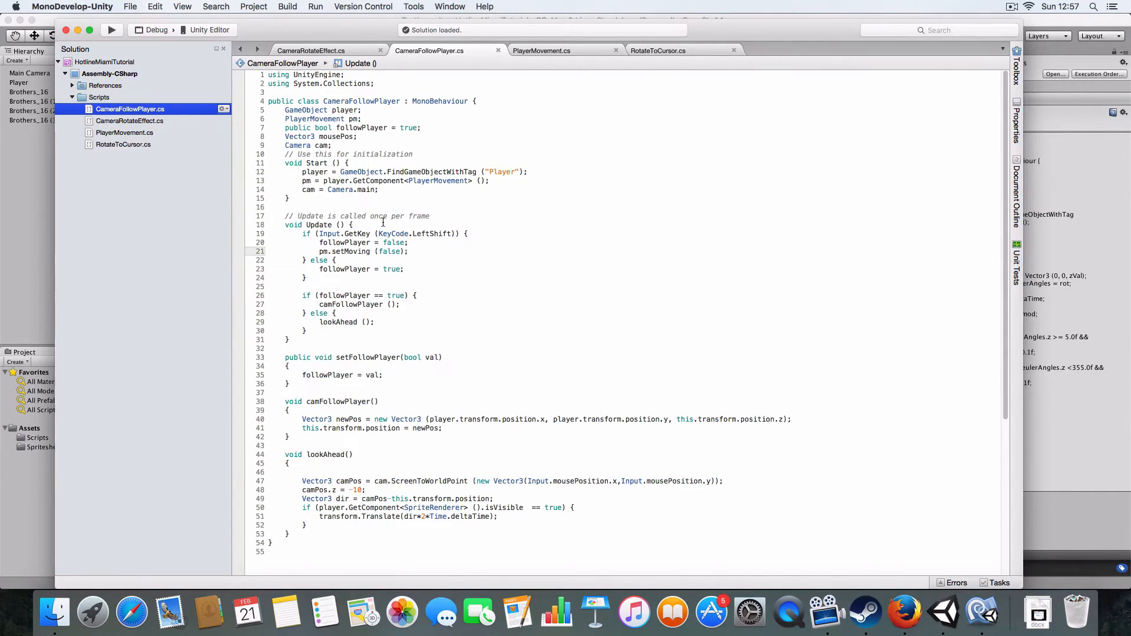
mouse_move(431, 225)
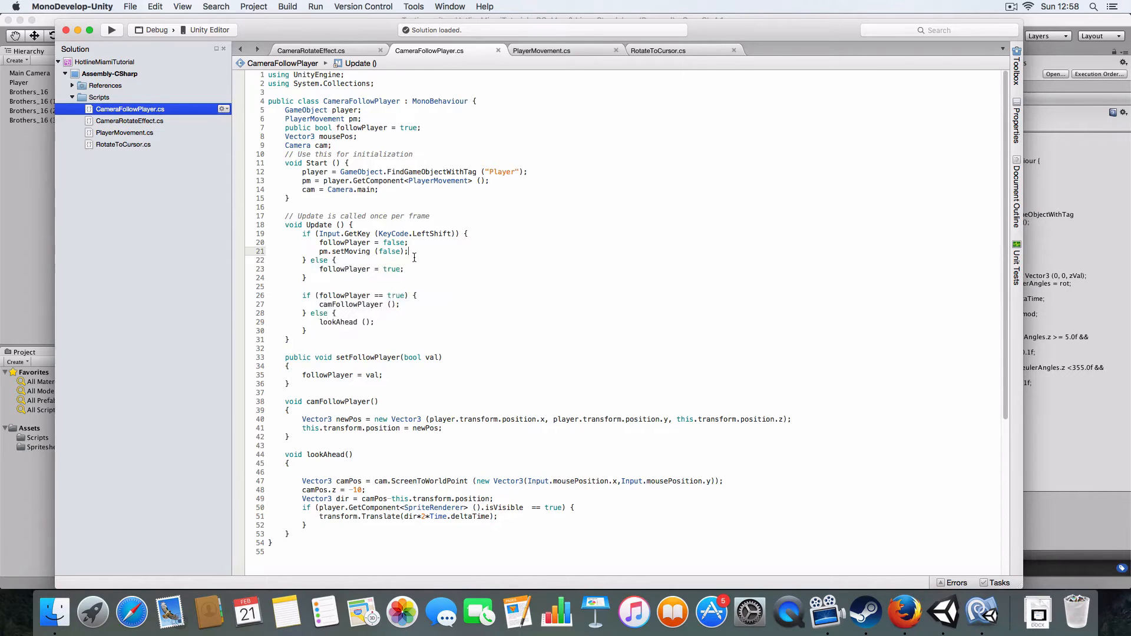
mouse_move(381, 440)
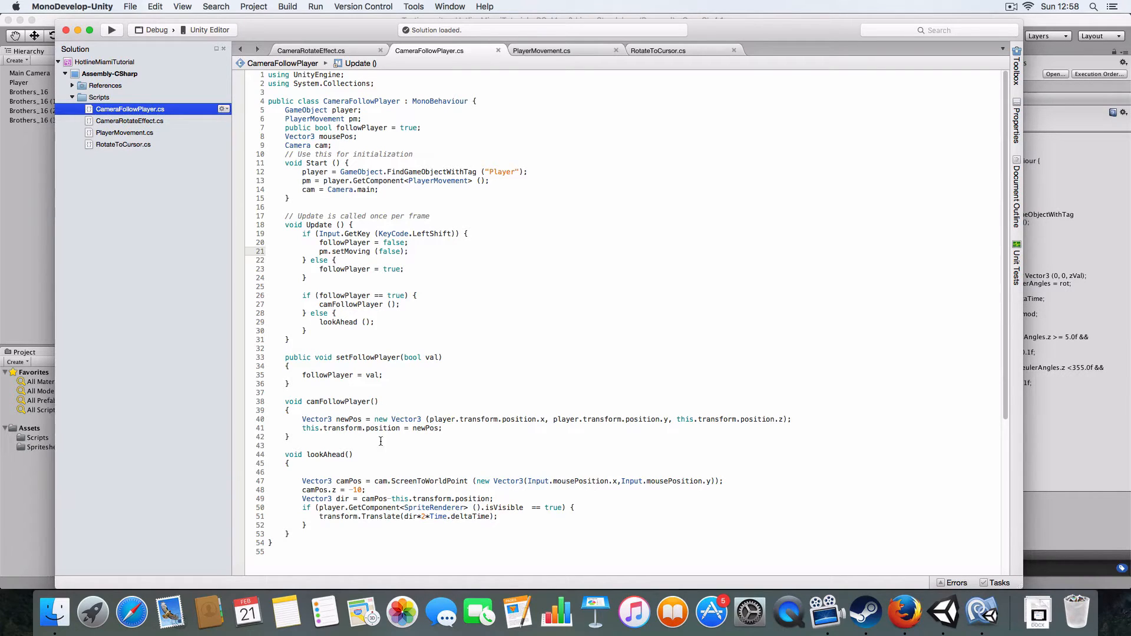
scroll("down", 3)
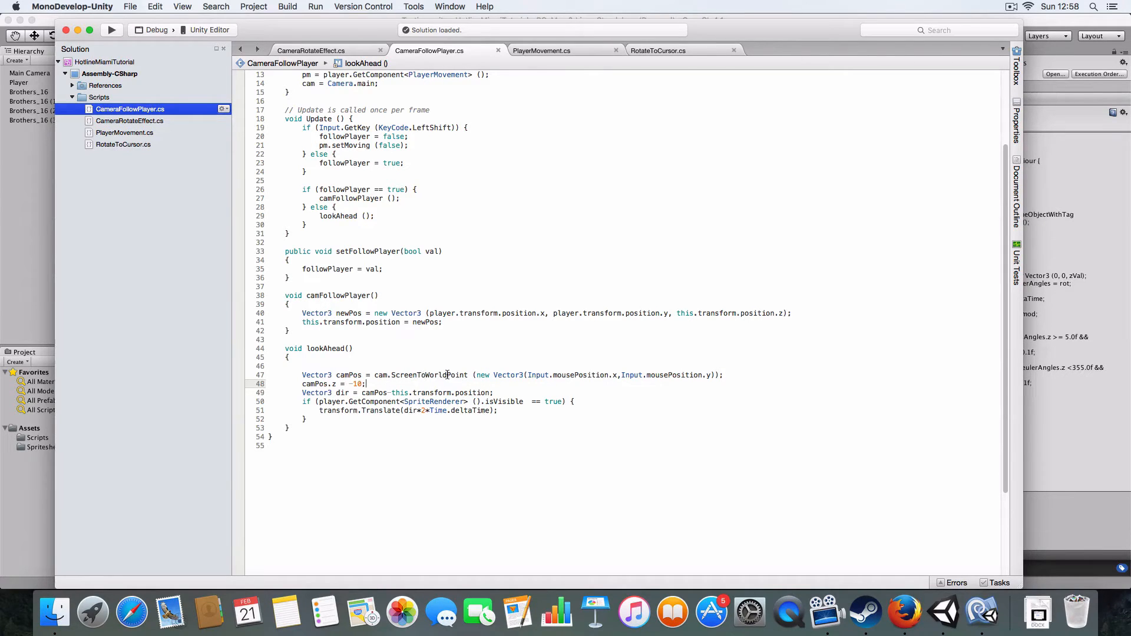
mouse_move(447, 374)
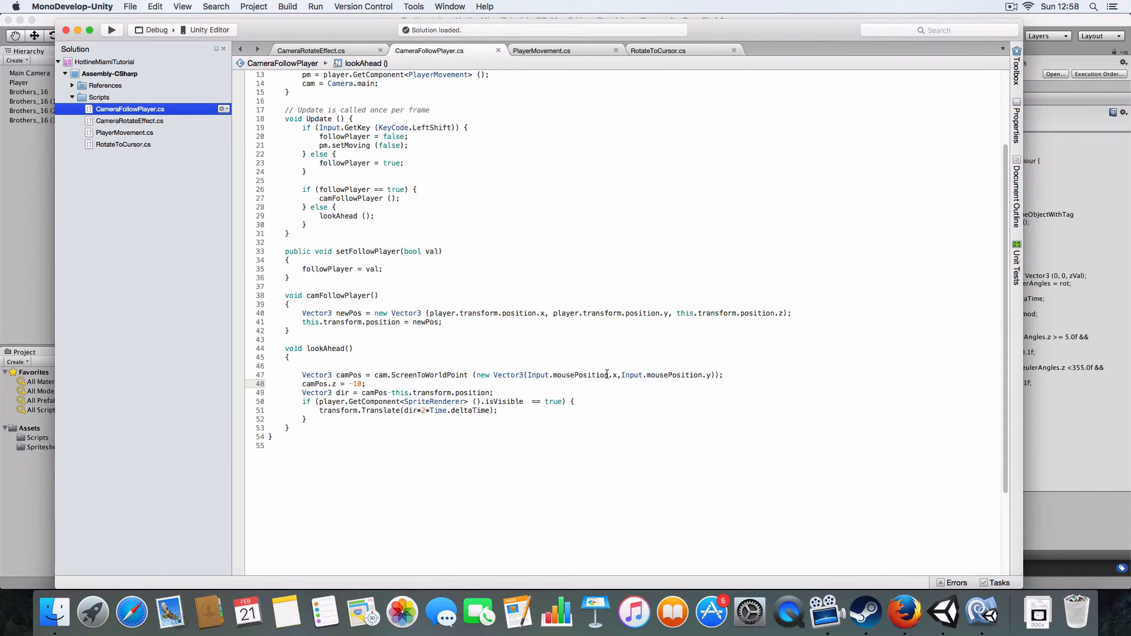
mouse_move(285, 384)
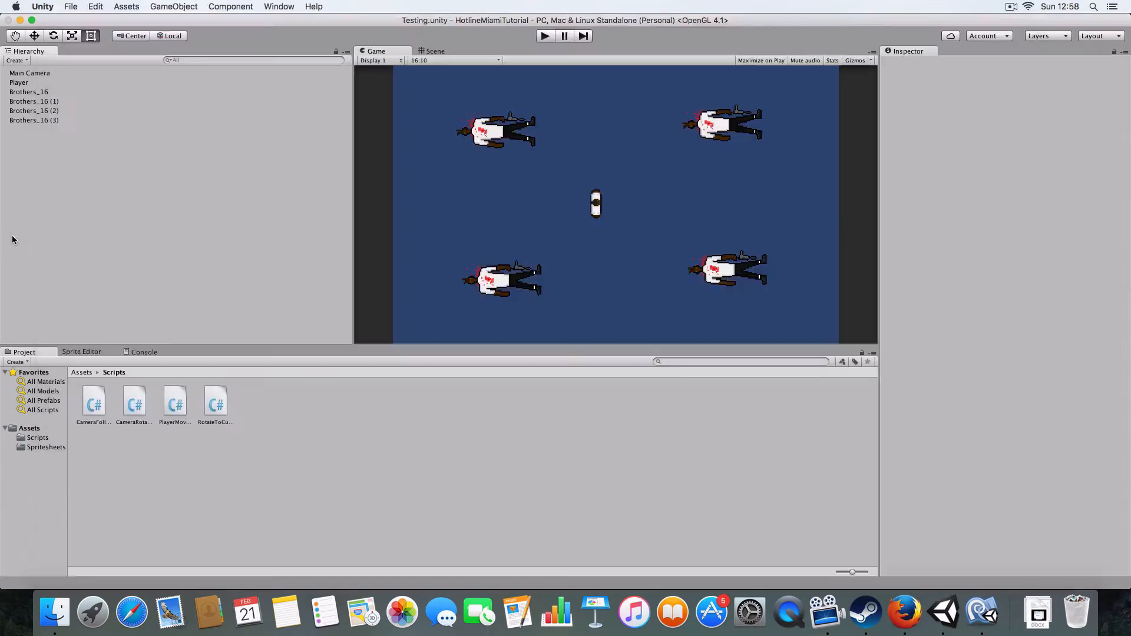
Step: Select Main Camera to inspect its Camera Follow Player and Camera Rotate Effect scripts
left_click(30, 73)
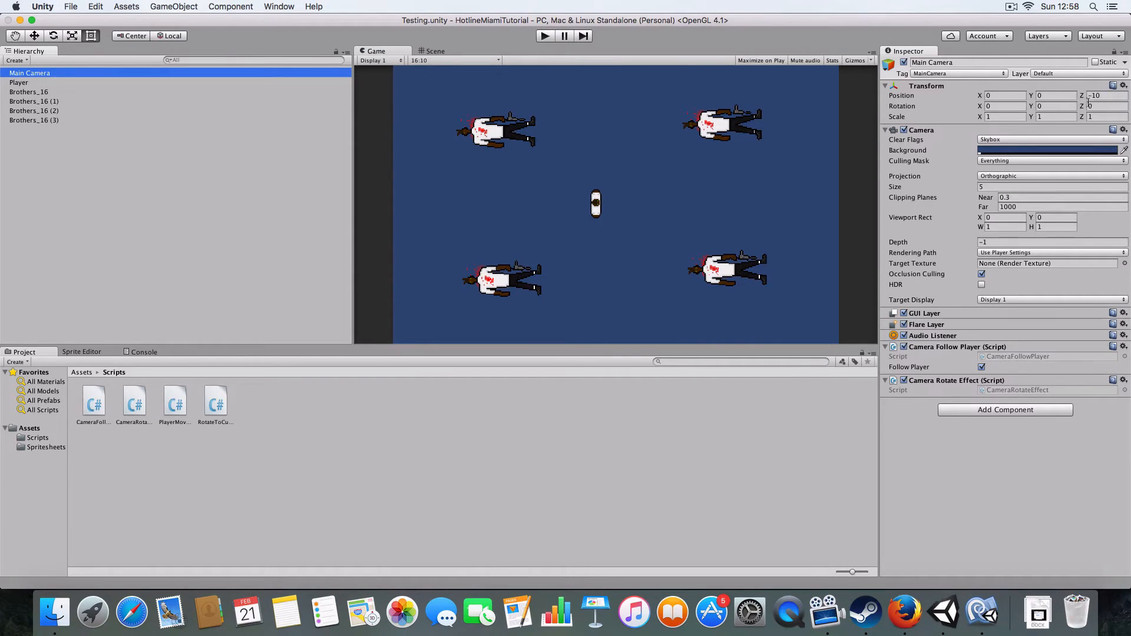
mouse_move(585, 614)
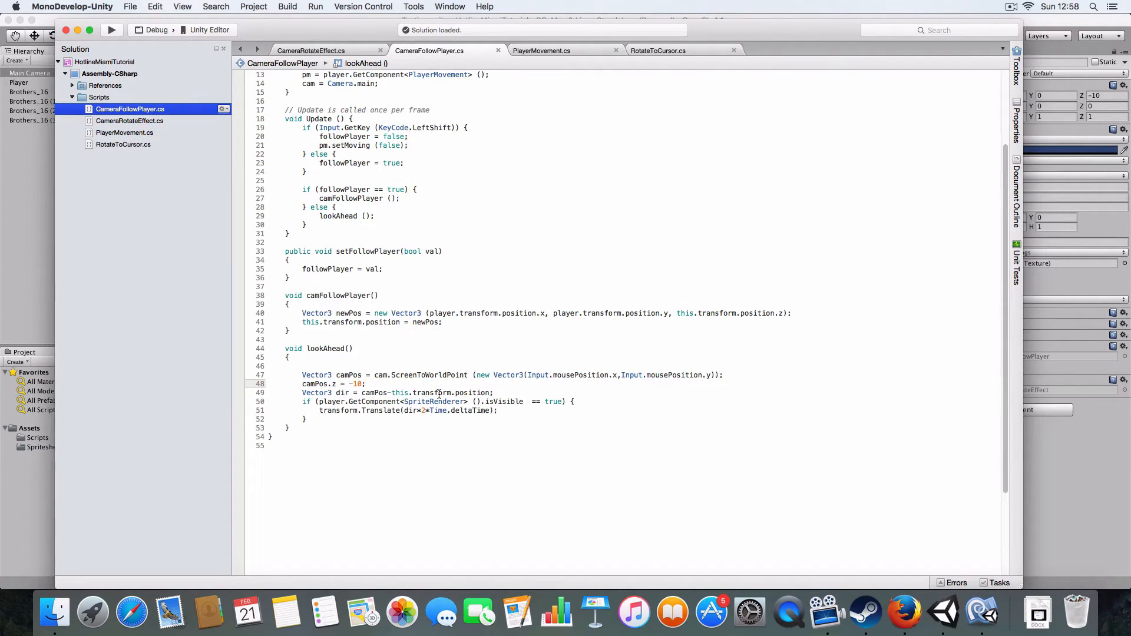
mouse_move(375, 392)
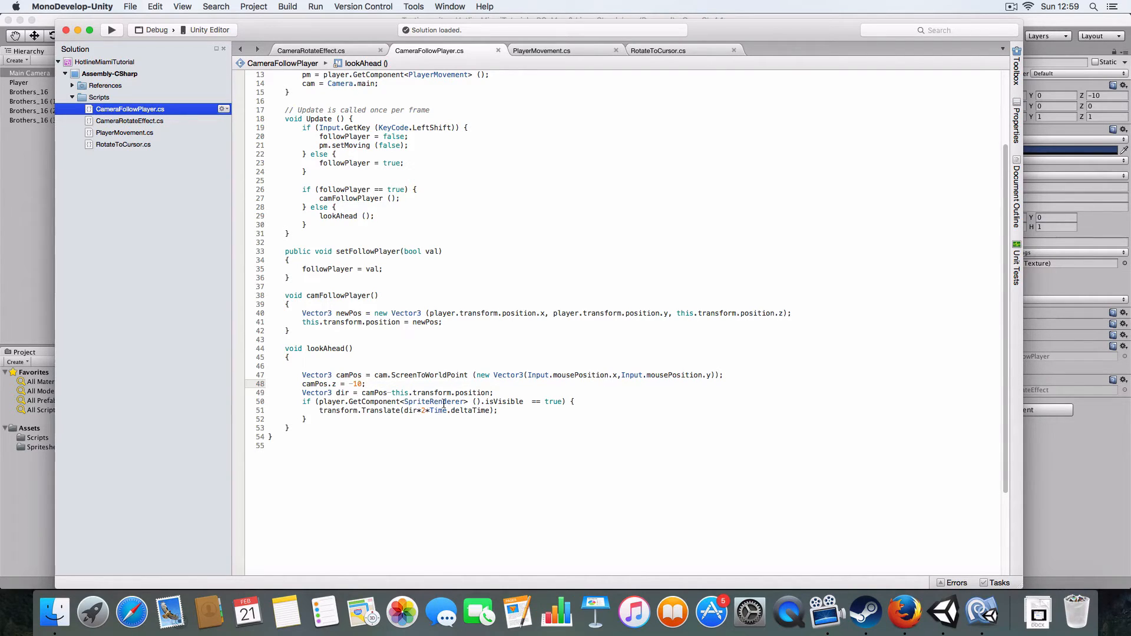
mouse_move(470, 401)
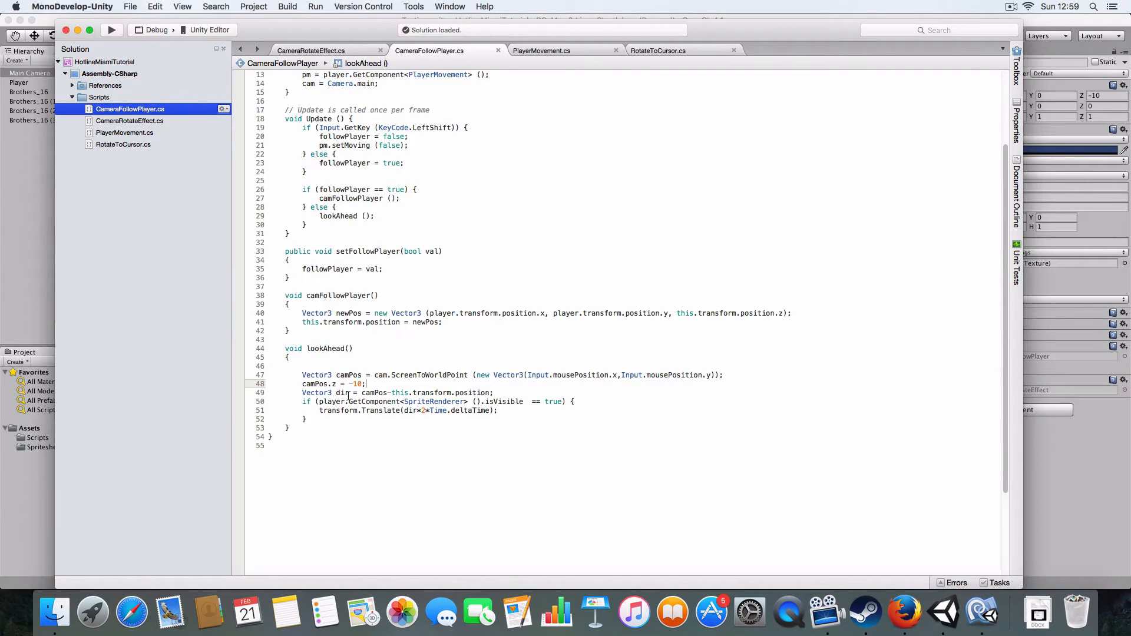
mouse_move(338, 392)
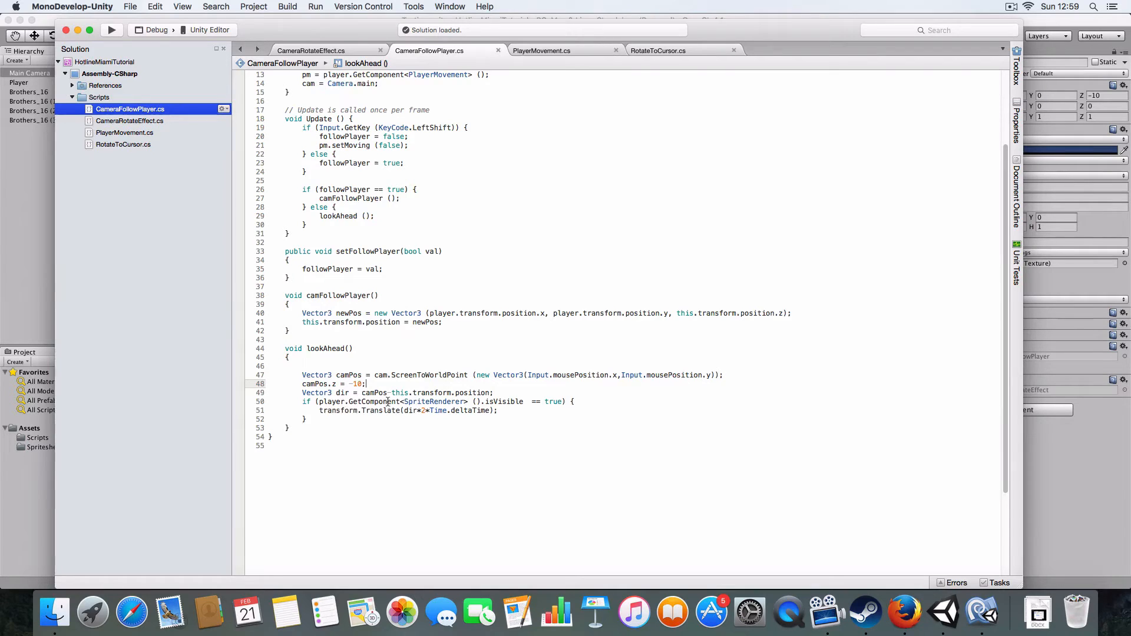
mouse_move(193, 68)
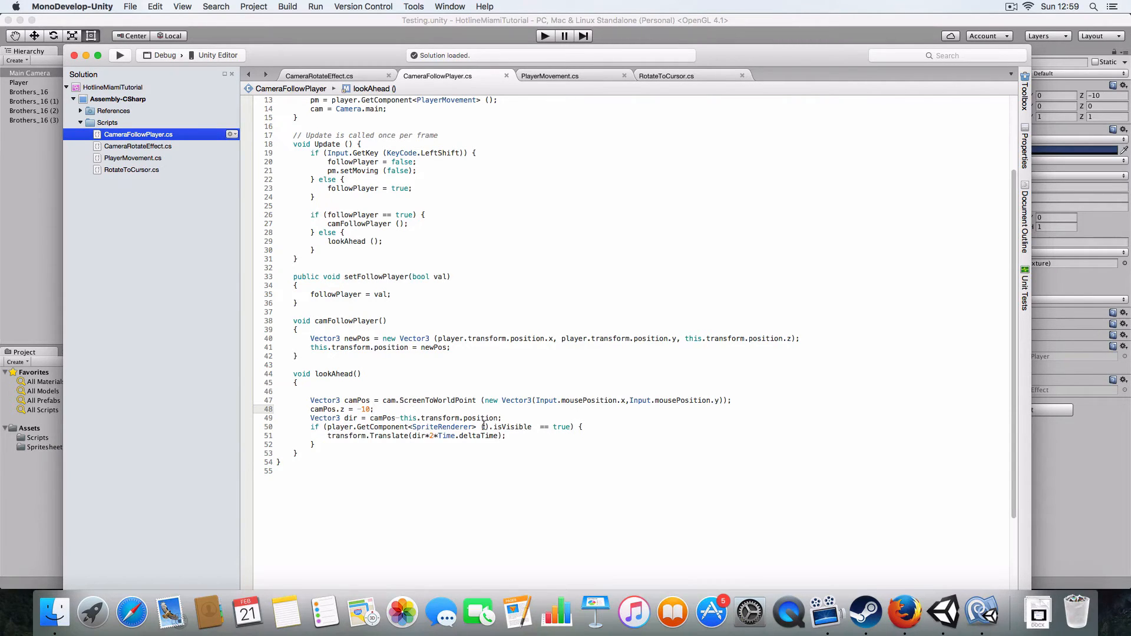
Step: Glance at Unity, then show the CameraRotateEffect.cs script in MonoDevelop
left_click(374, 409)
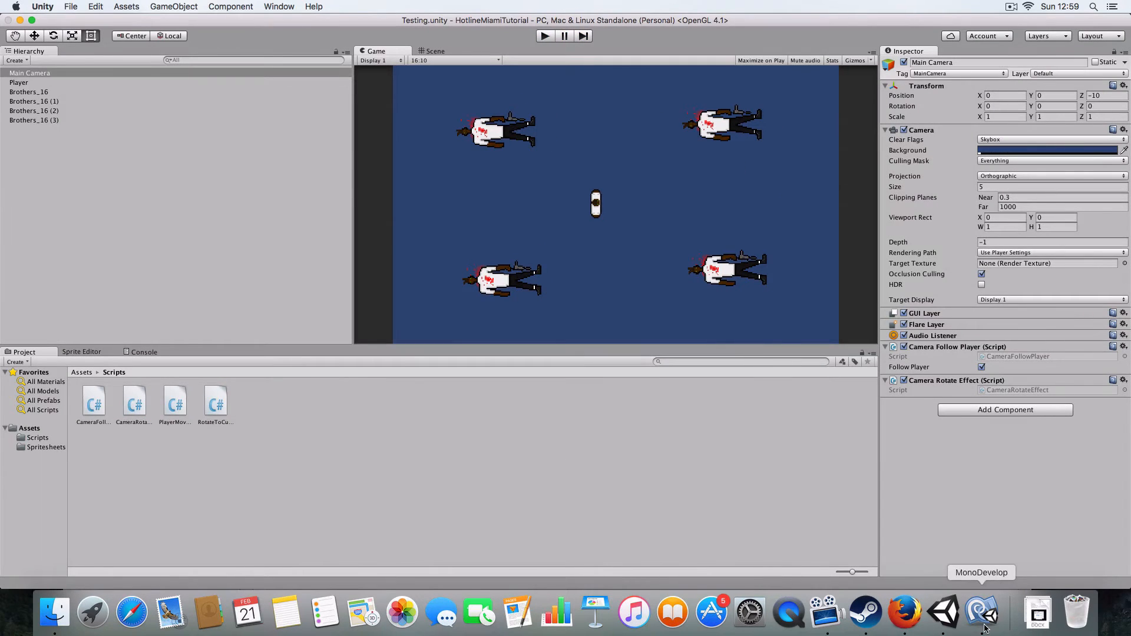
left_click(982, 613)
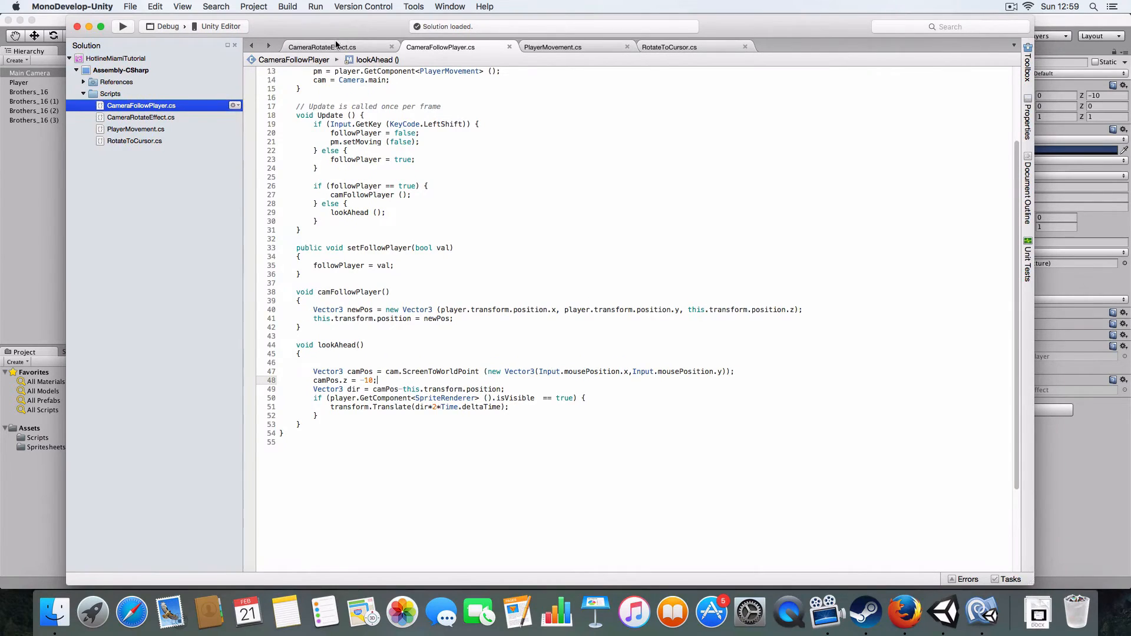
left_click(322, 48)
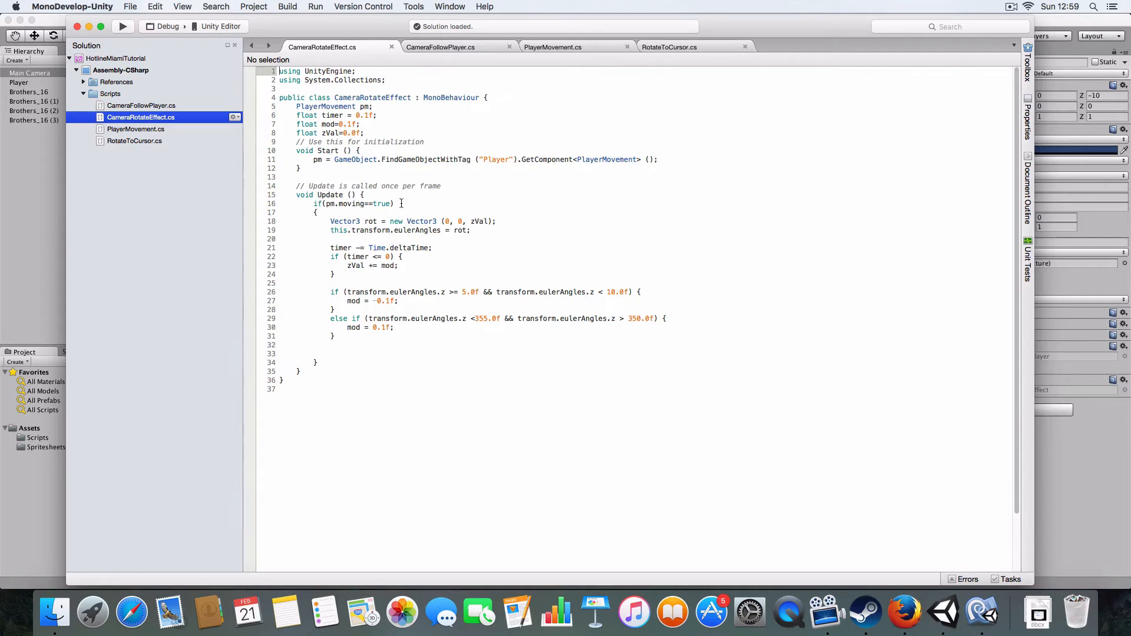
mouse_move(576, 54)
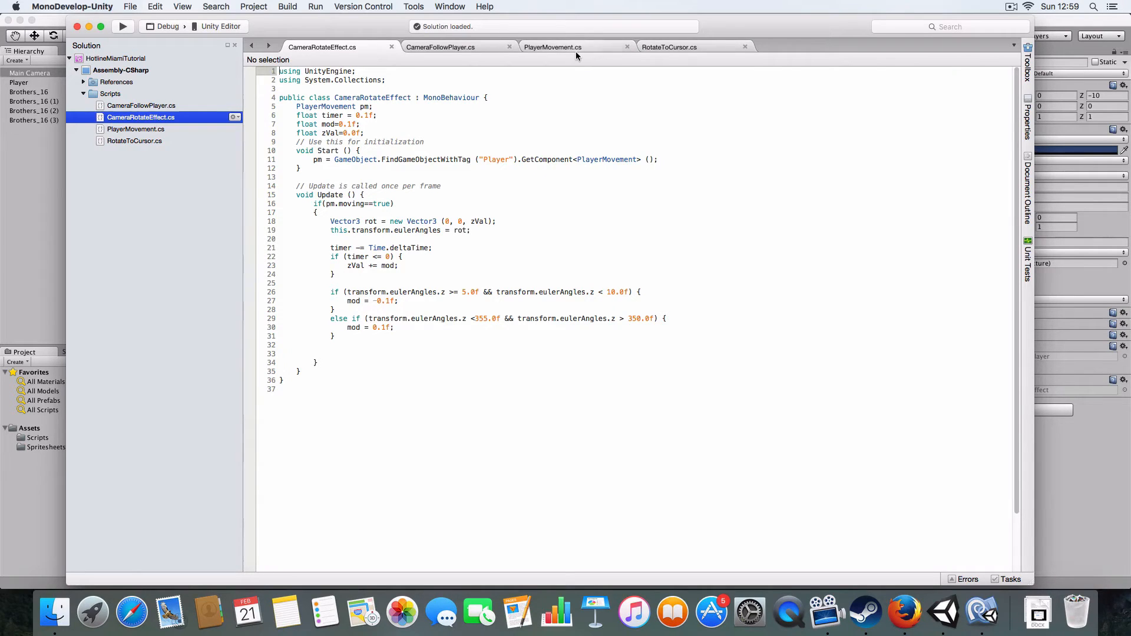
left_click(552, 46)
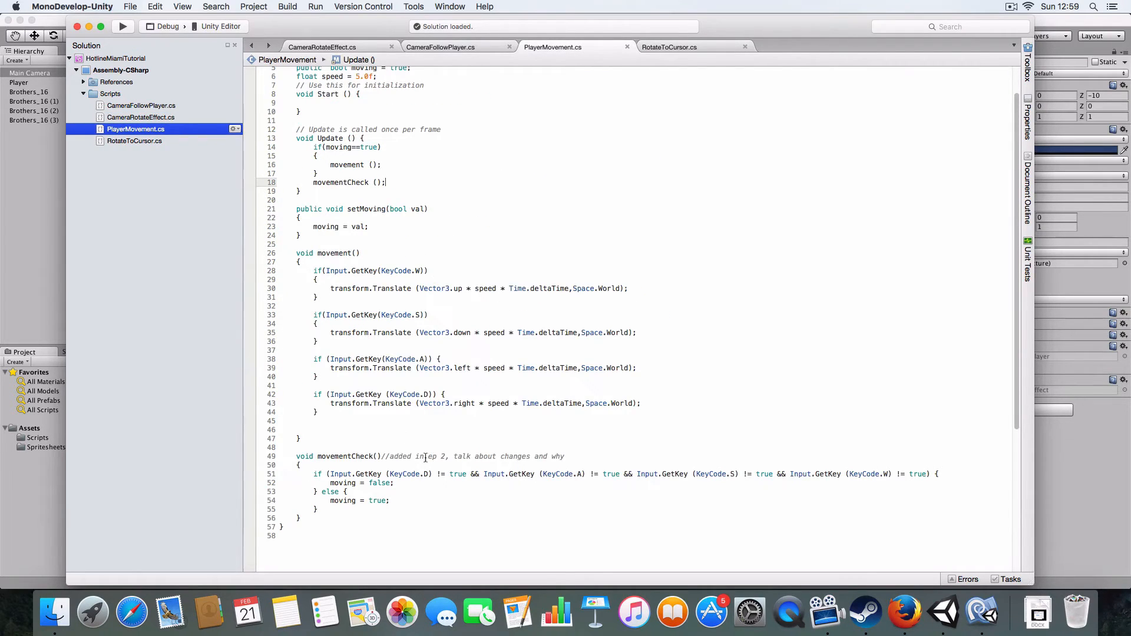
left_click(321, 47)
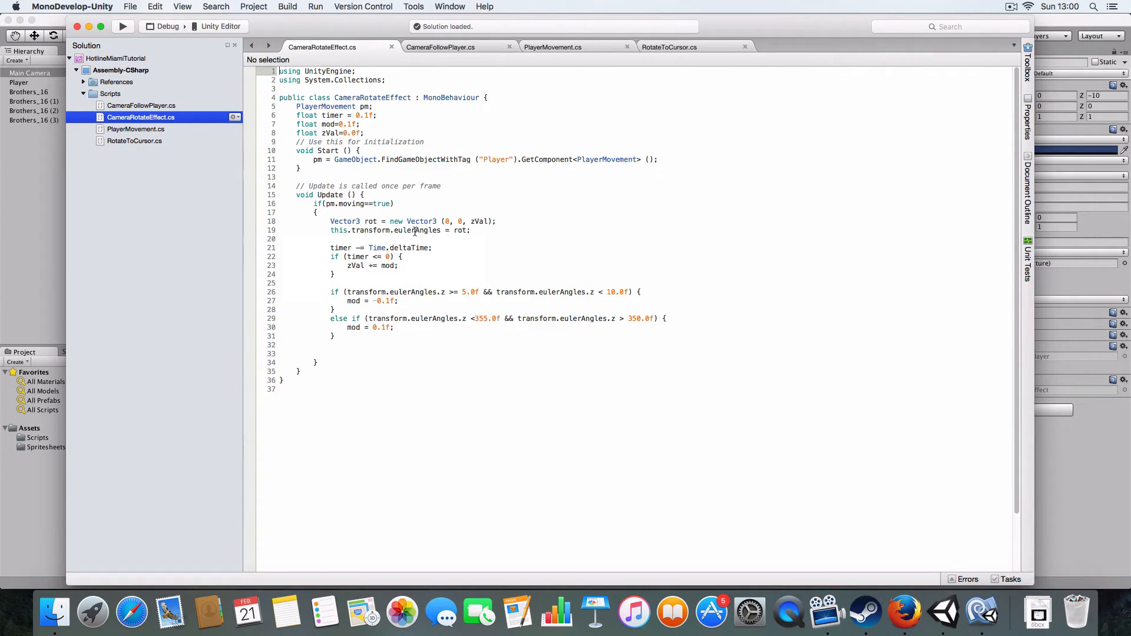
mouse_move(460, 231)
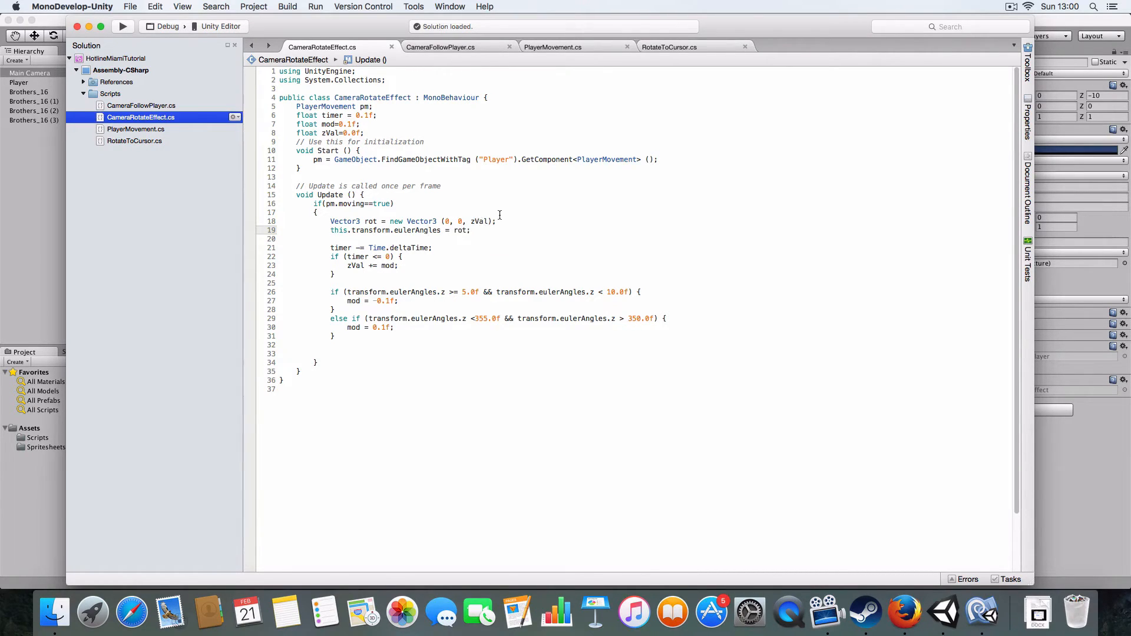
mouse_move(575, 218)
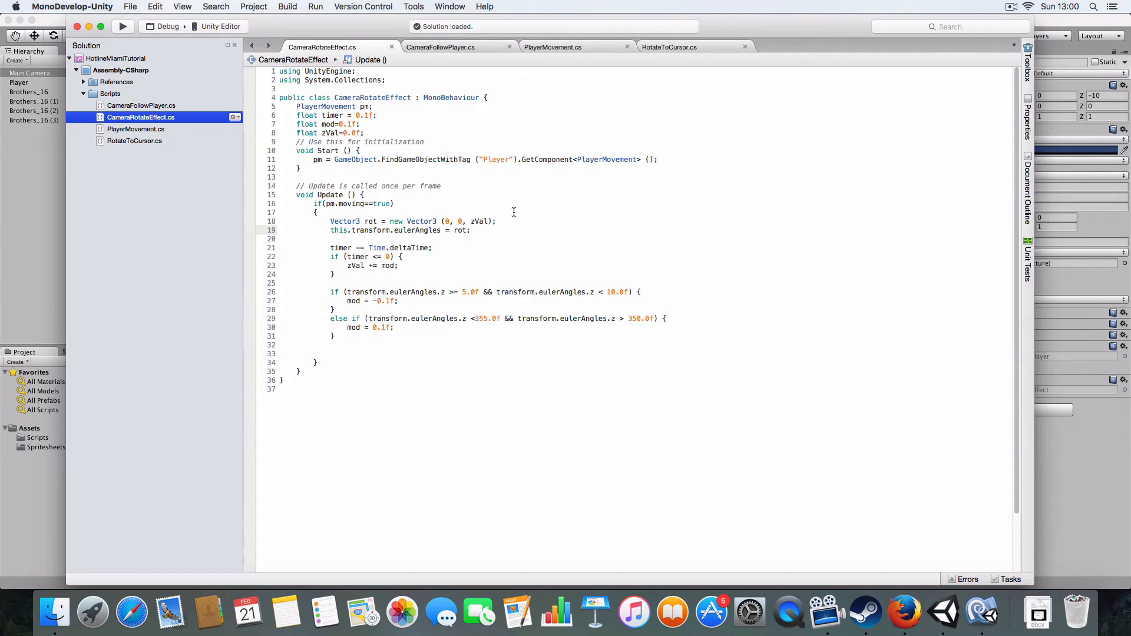
mouse_move(396, 243)
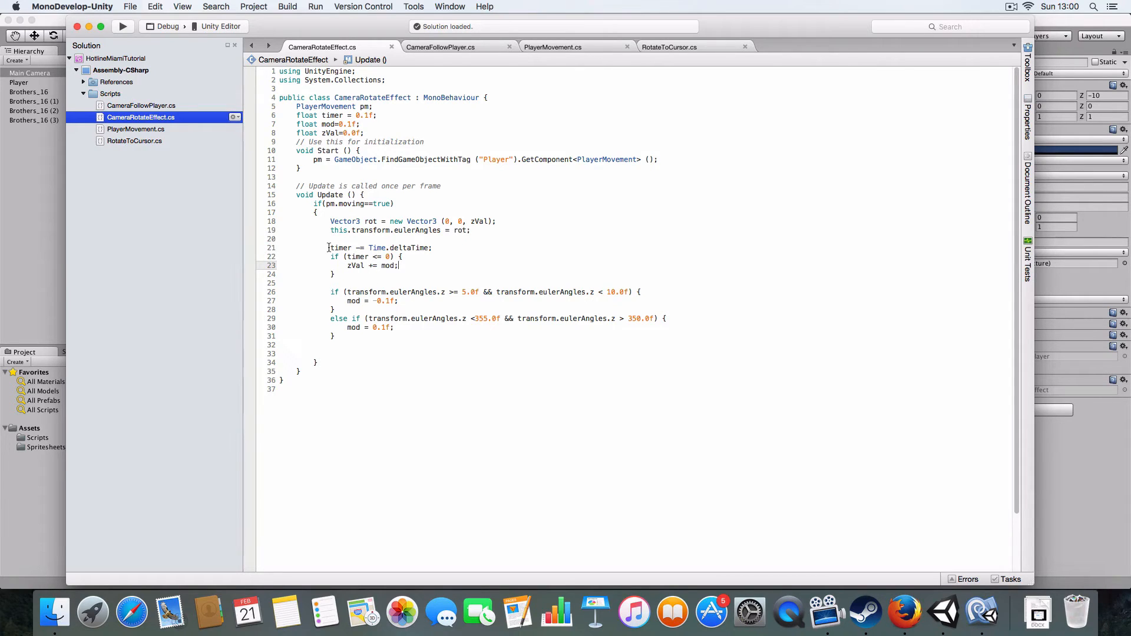
double_click(388, 266)
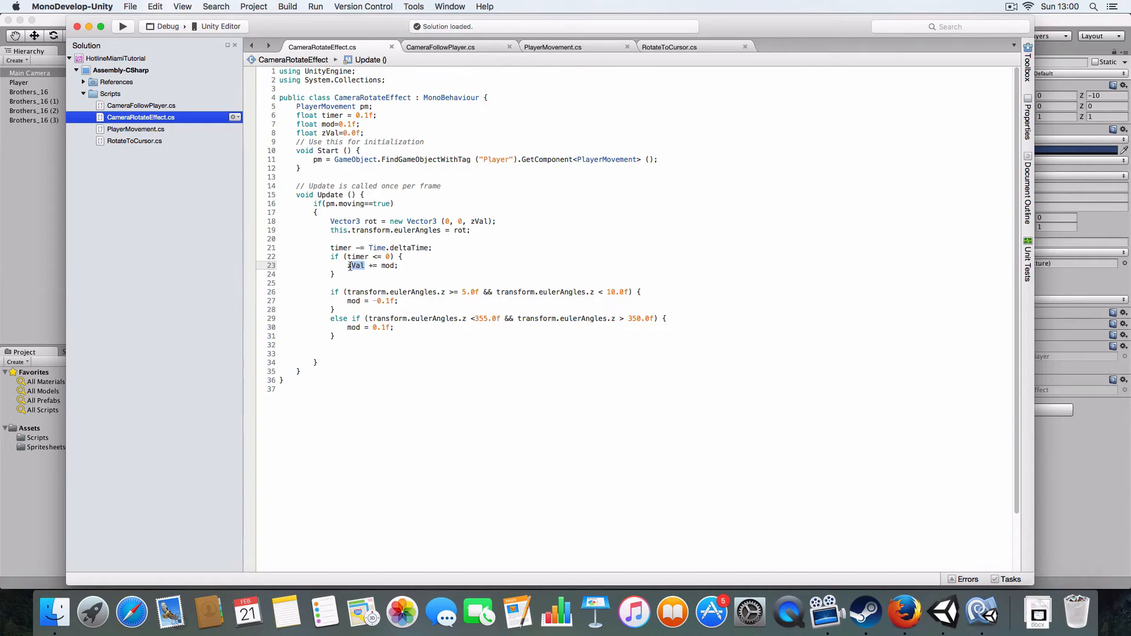
mouse_move(481, 221)
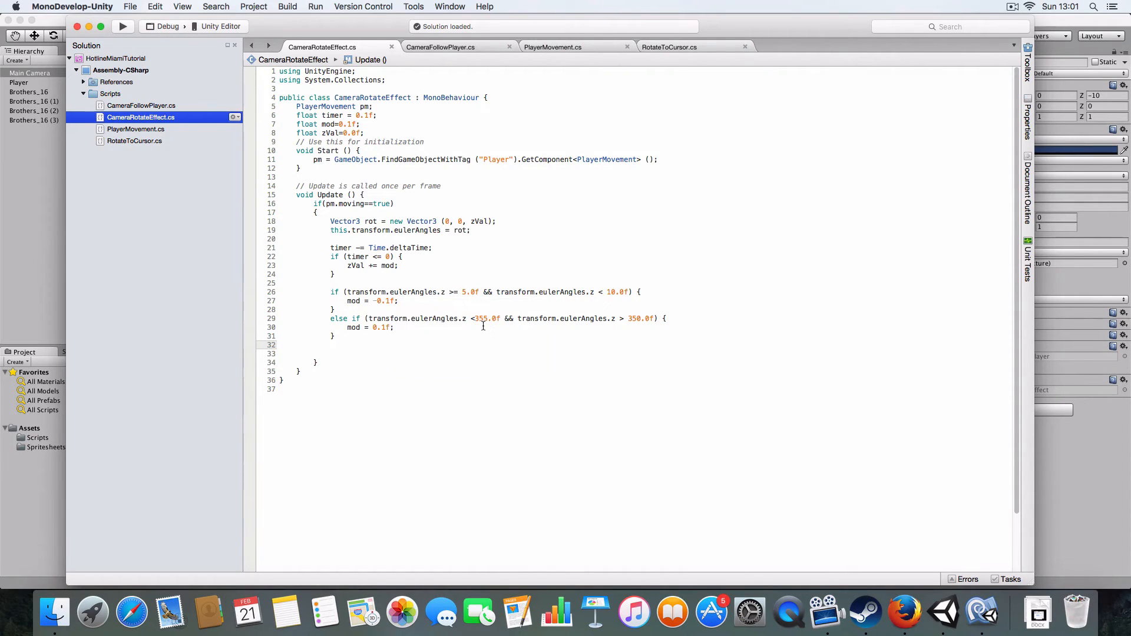
mouse_move(482, 307)
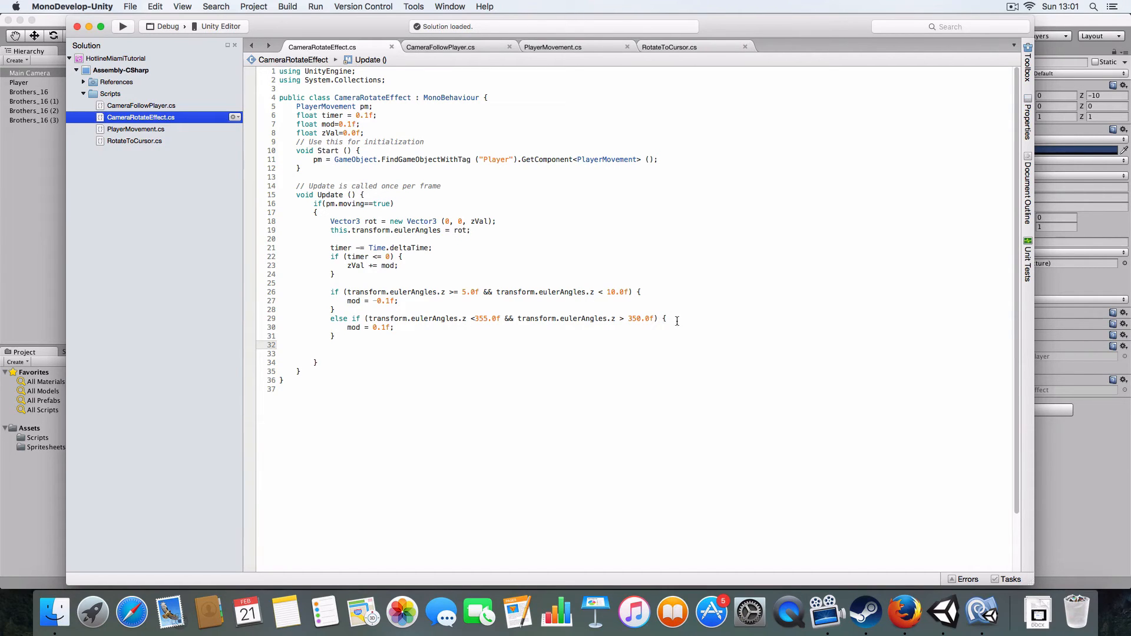
mouse_move(503, 292)
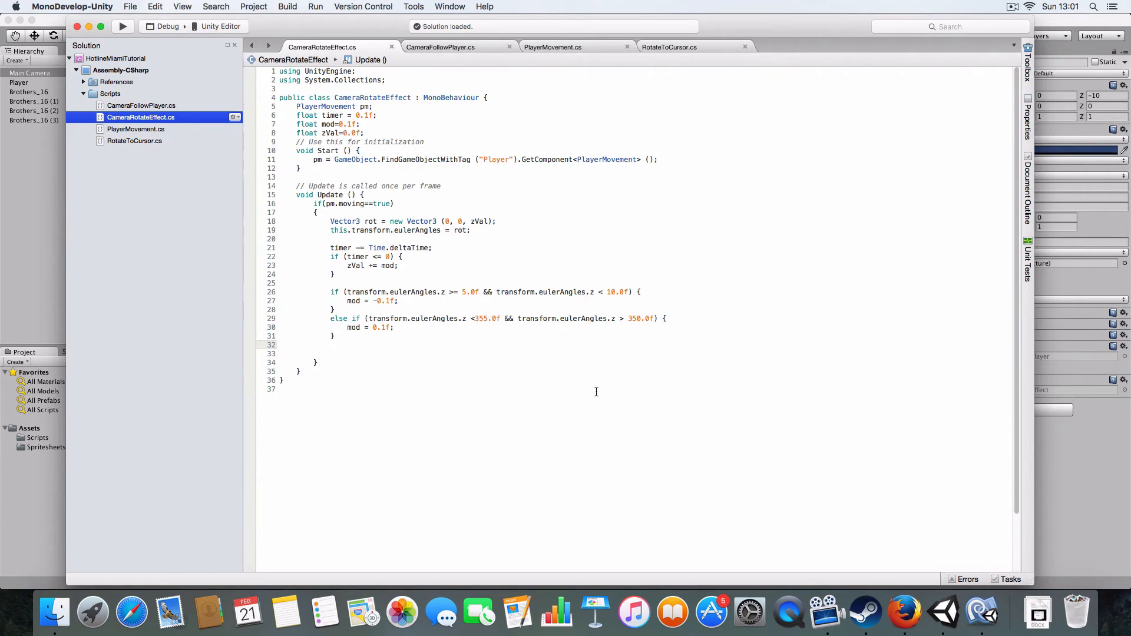
Step: Edit CameraRotateEffect's timer code (timer =0.1f, // comments) so zVal simply adds mod
type("timer")
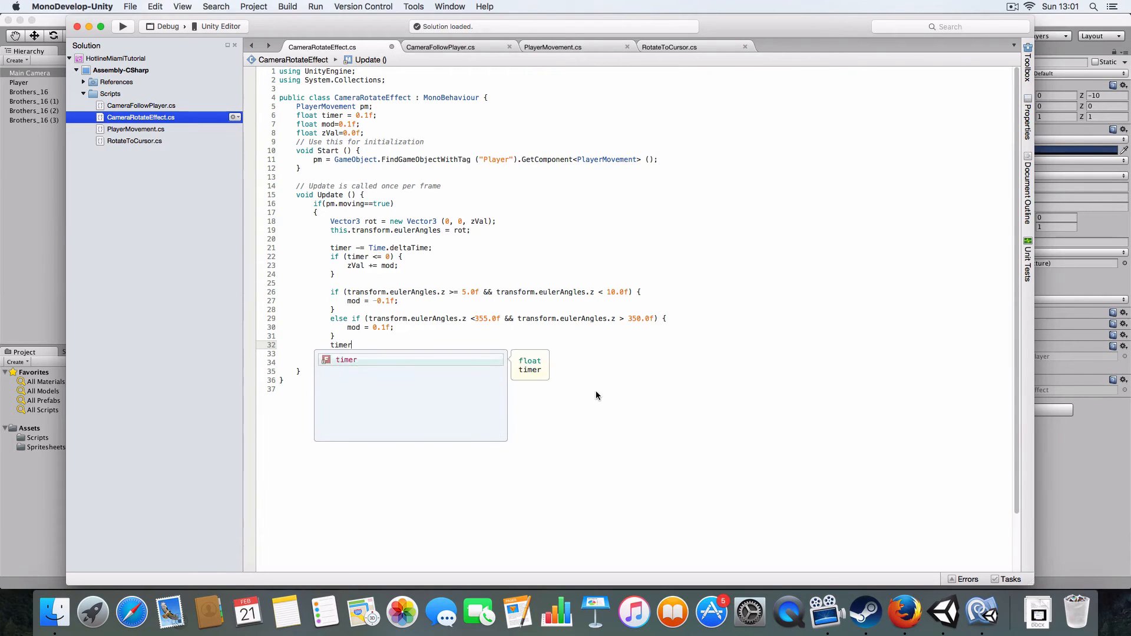
type("=0.1f;")
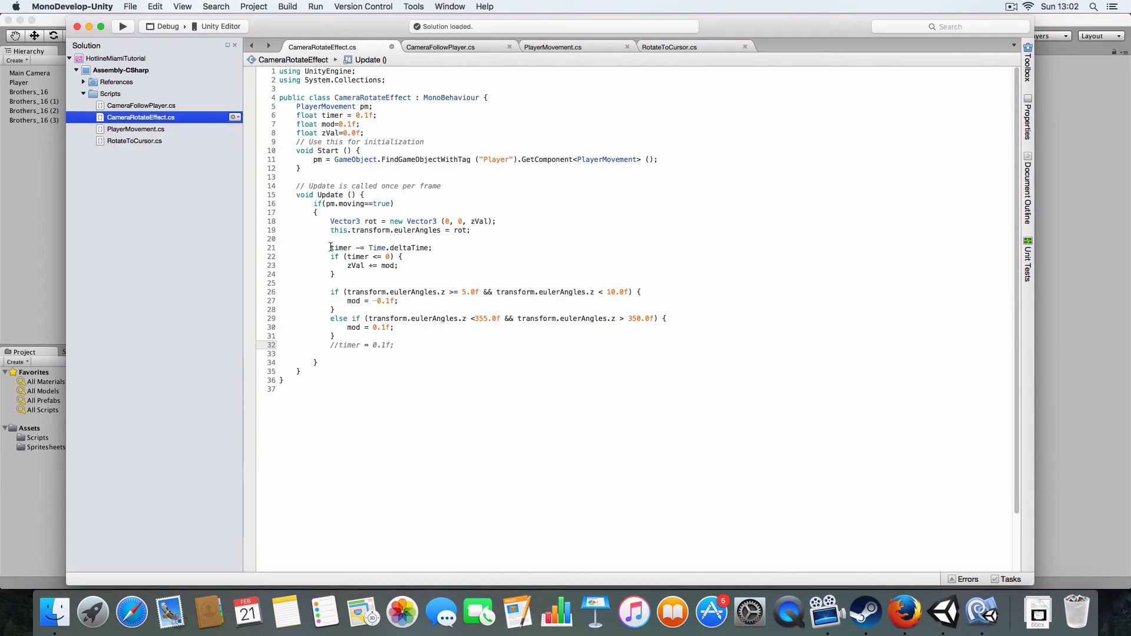
type("//")
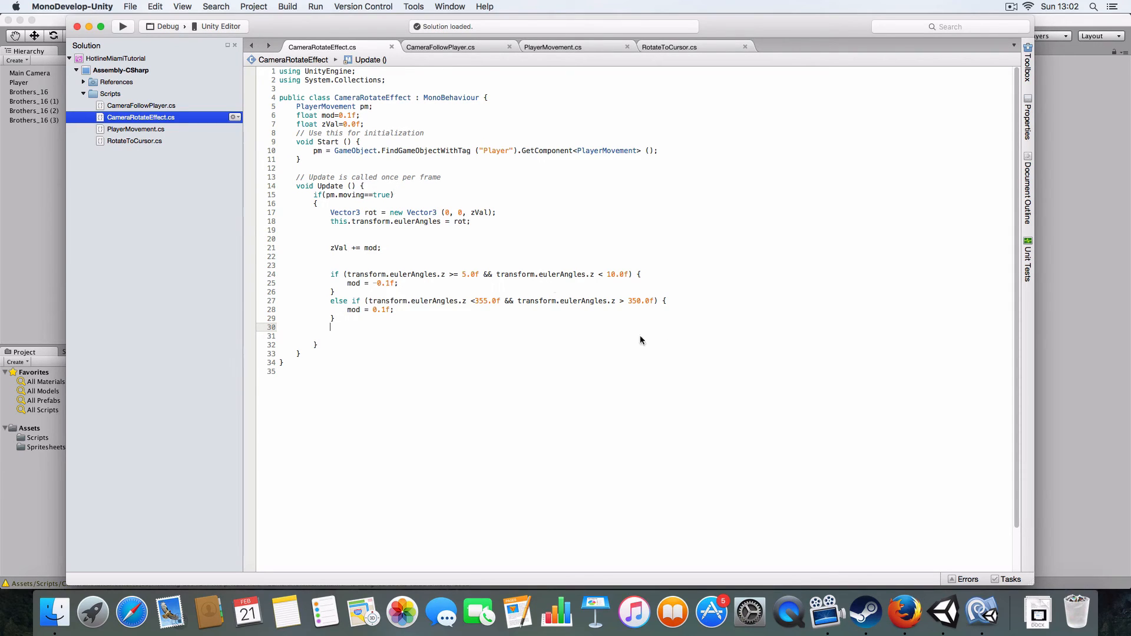
mouse_move(447, 197)
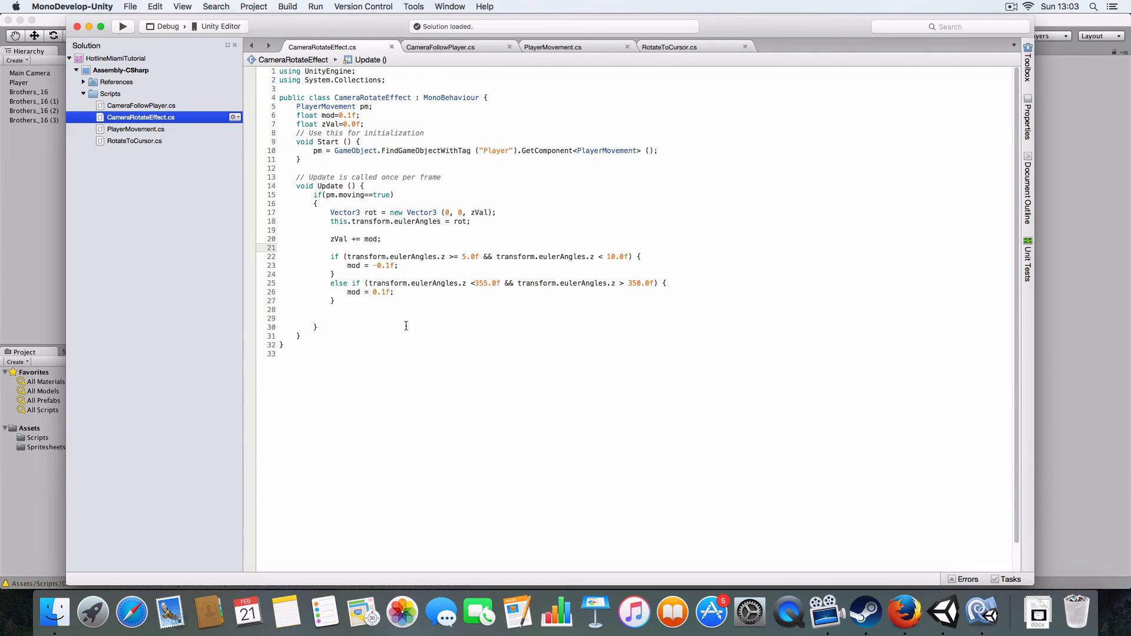
double_click(344, 212)
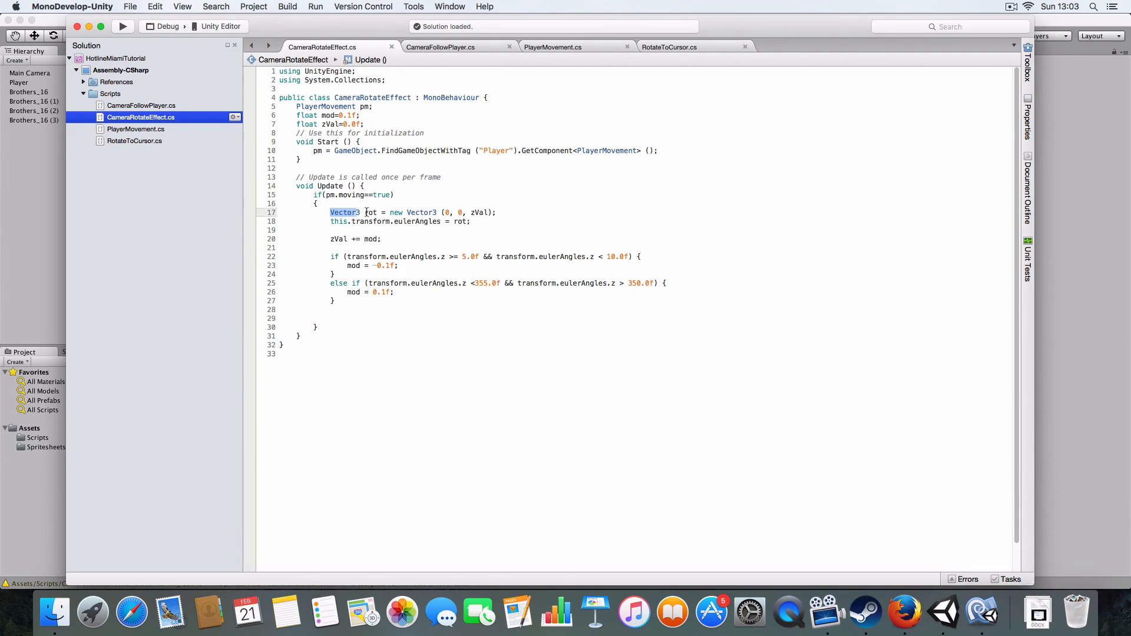
left_click(331, 248)
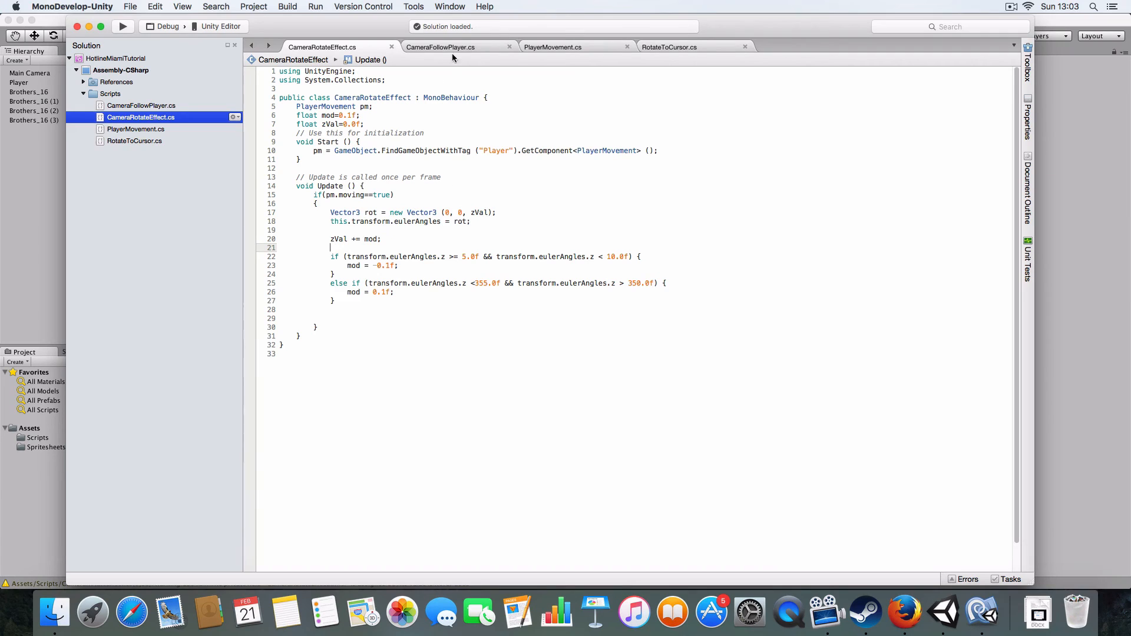
Step: Show CameraFollowPlayer.cs and scroll through its Update and lookAhead code
left_click(440, 47)
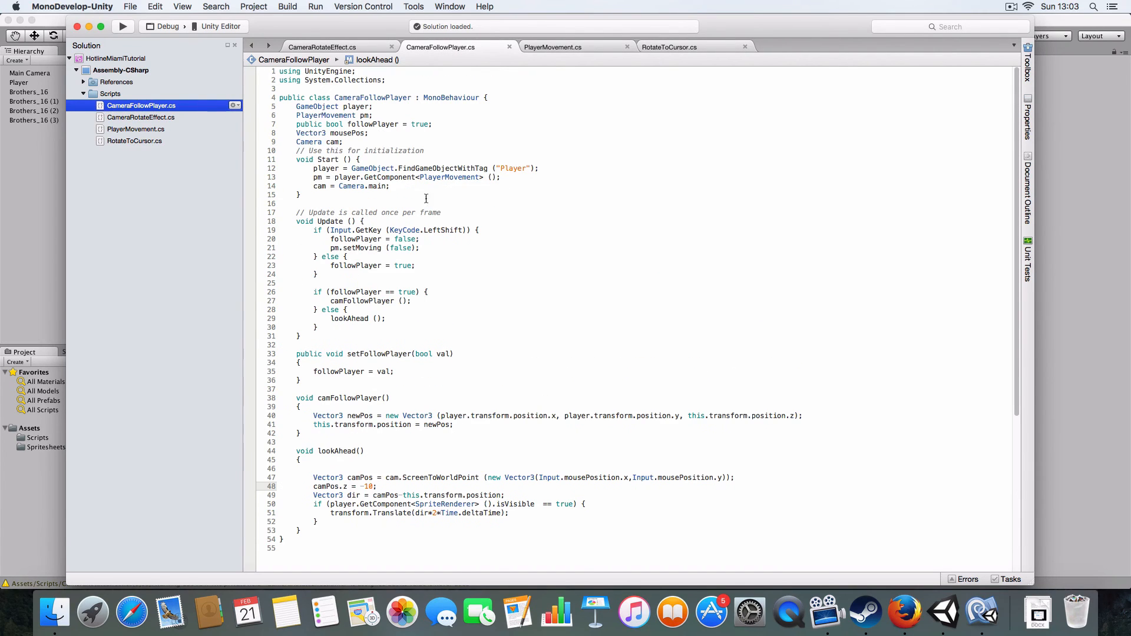
scroll("down", 3)
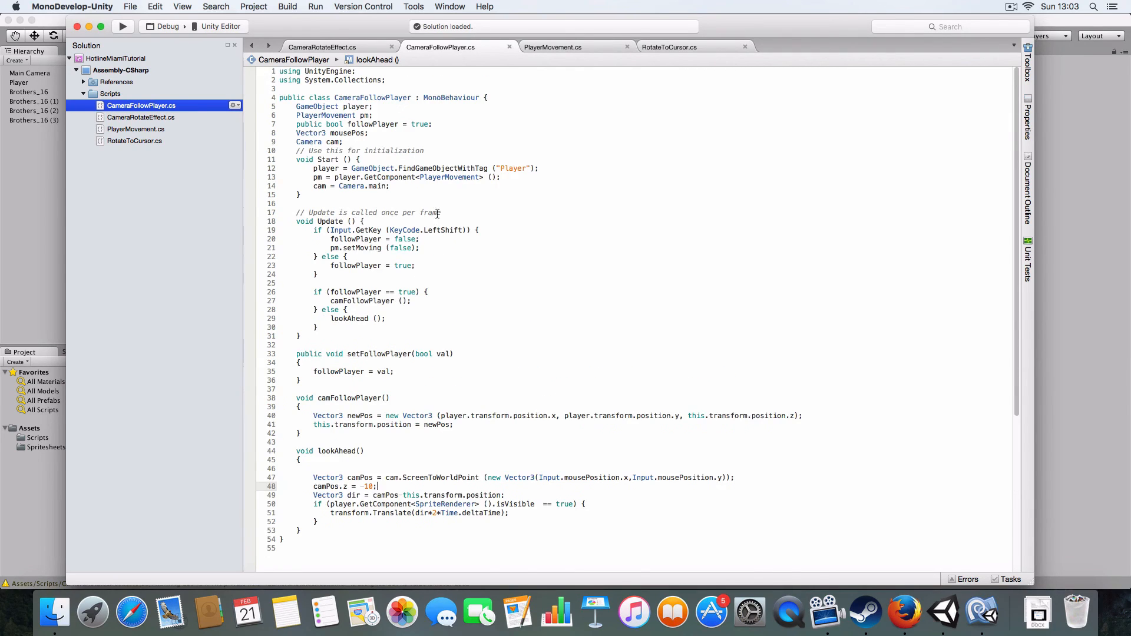
scroll("down", 3)
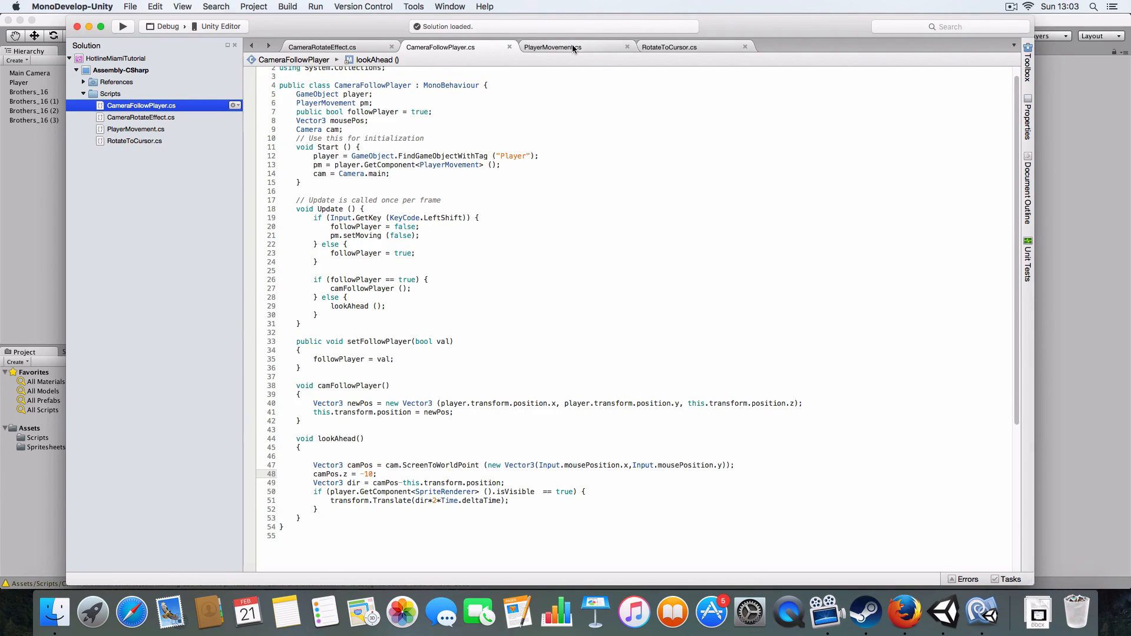
Step: Show PlayerMovement.cs and scroll to its Update, movement and movementCheck methods
left_click(553, 47)
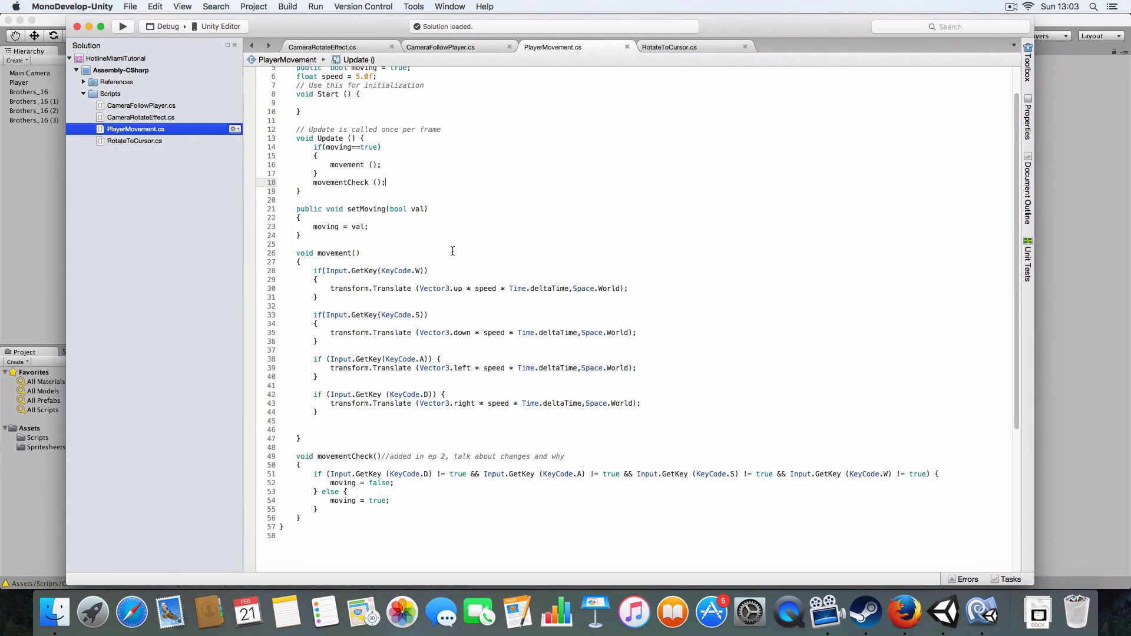
mouse_move(325, 129)
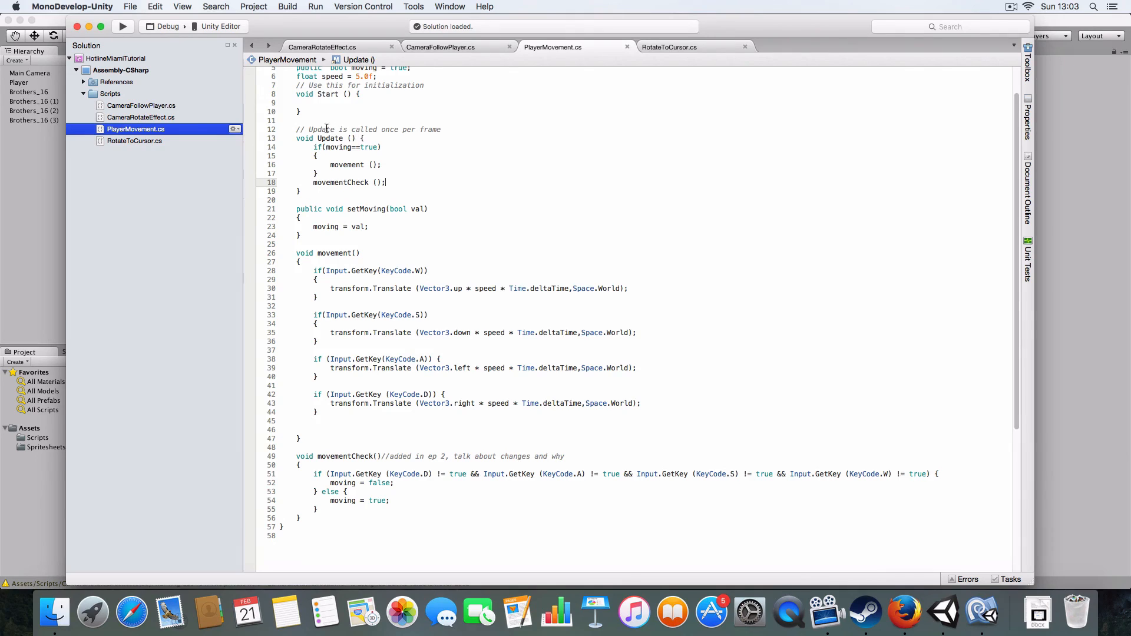
scroll("down", 3)
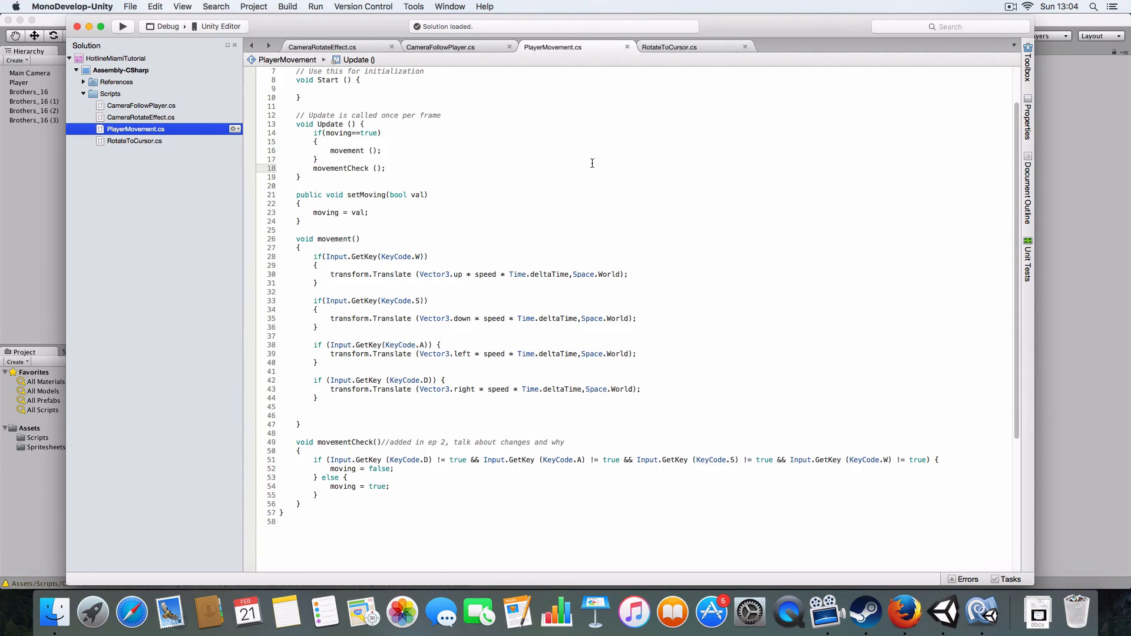
left_click(388, 167)
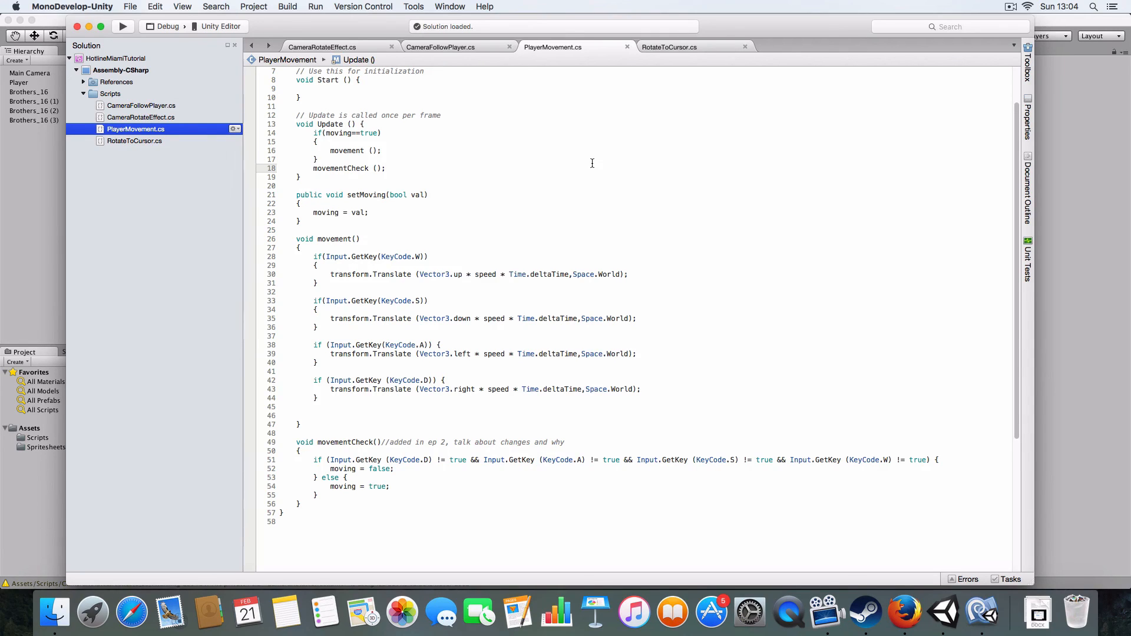
mouse_move(556, 158)
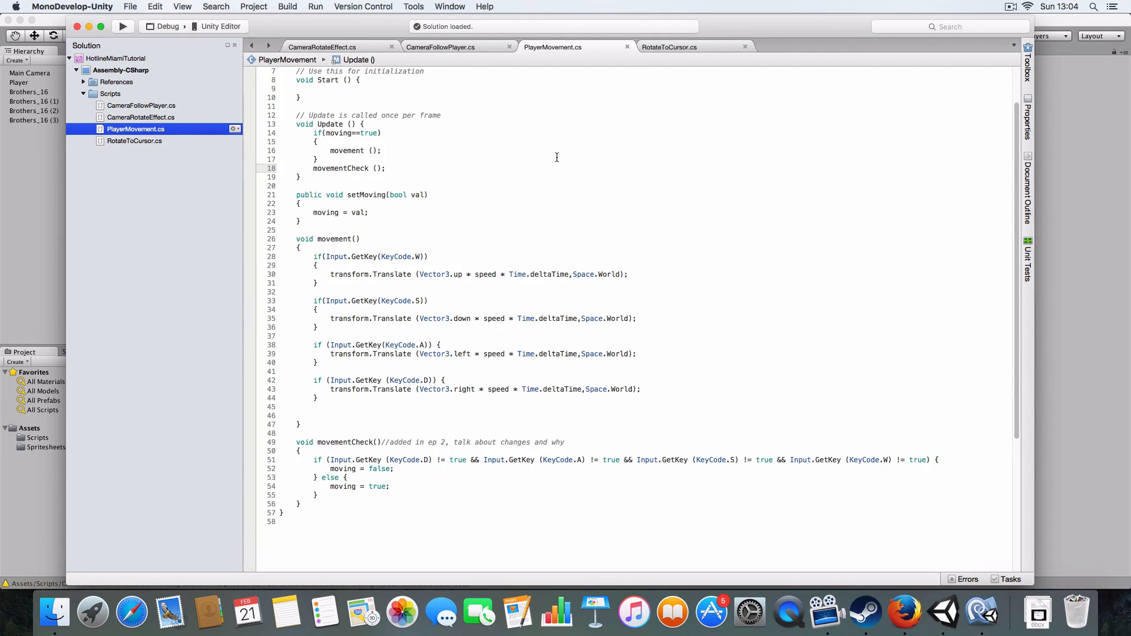